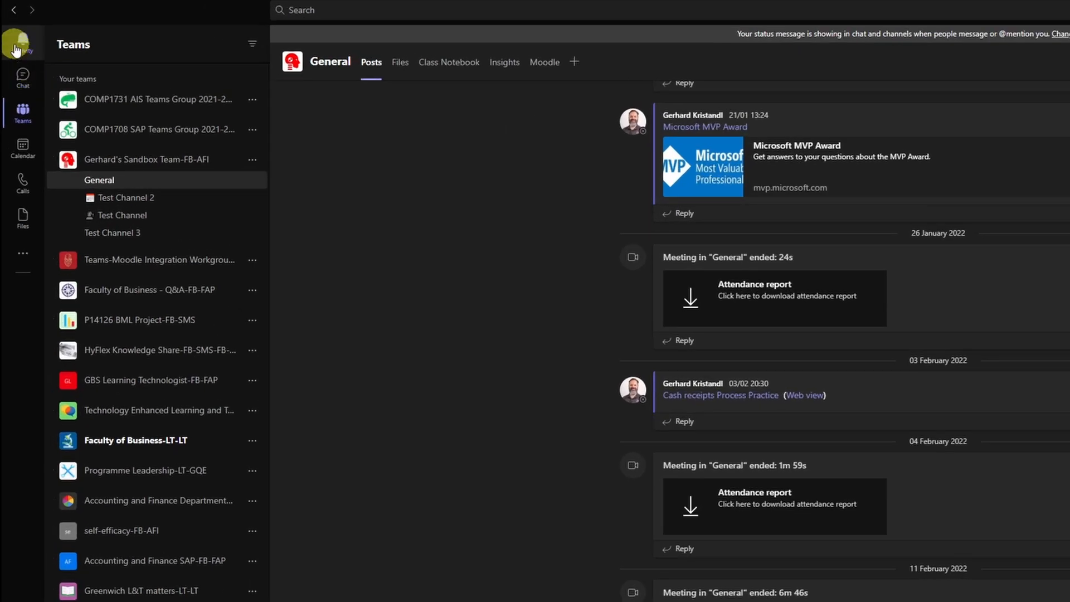
mouse_move(18, 79)
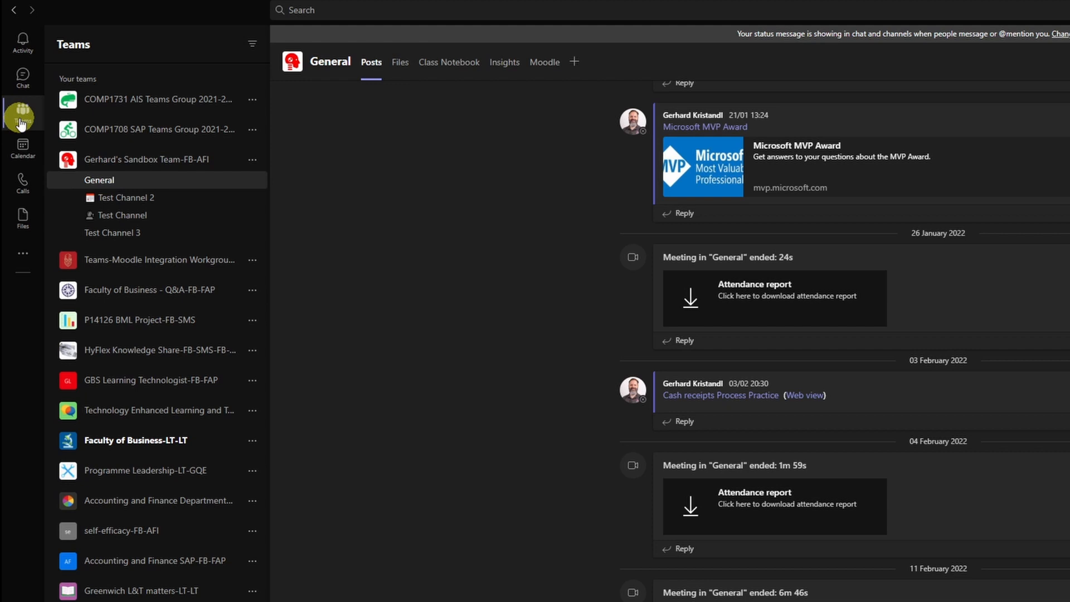
mouse_move(22, 147)
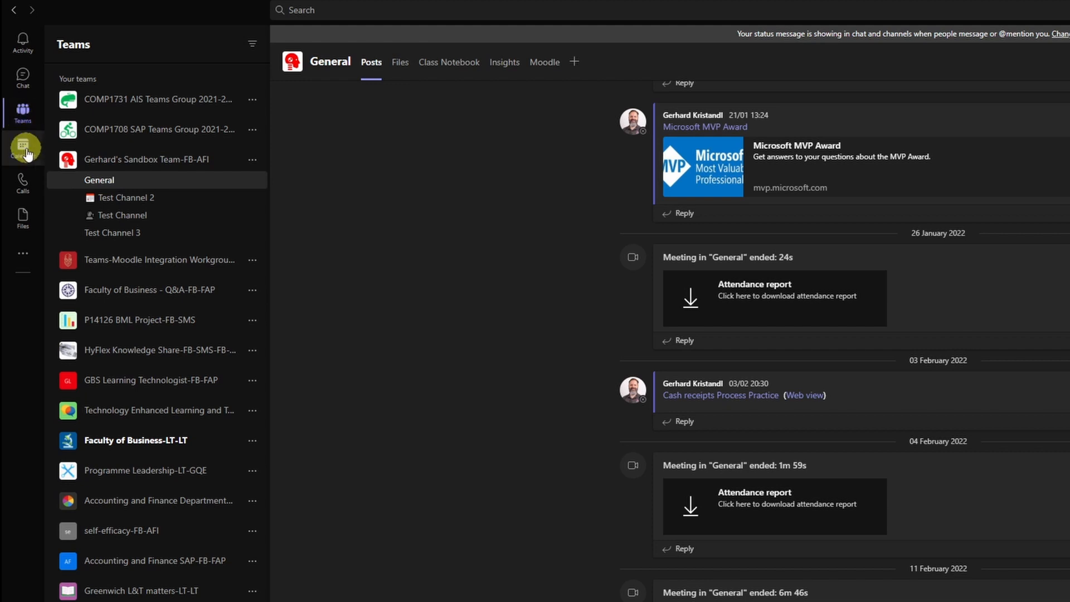
mouse_move(172, 179)
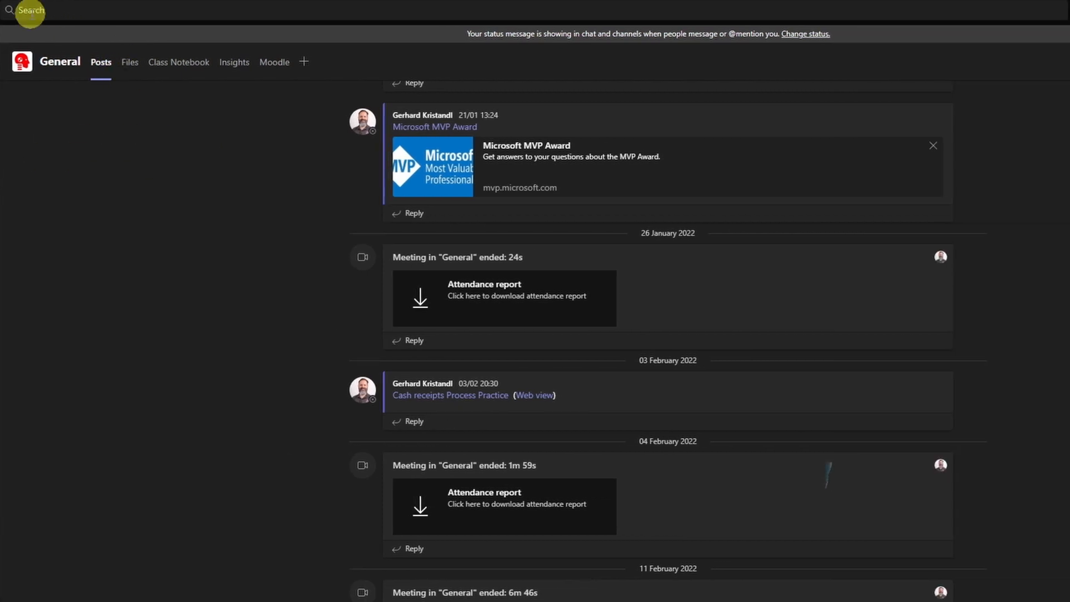
- Search Teams for 'BML' to get the combined All results of messages, files and people
click(30, 10)
text(BML)
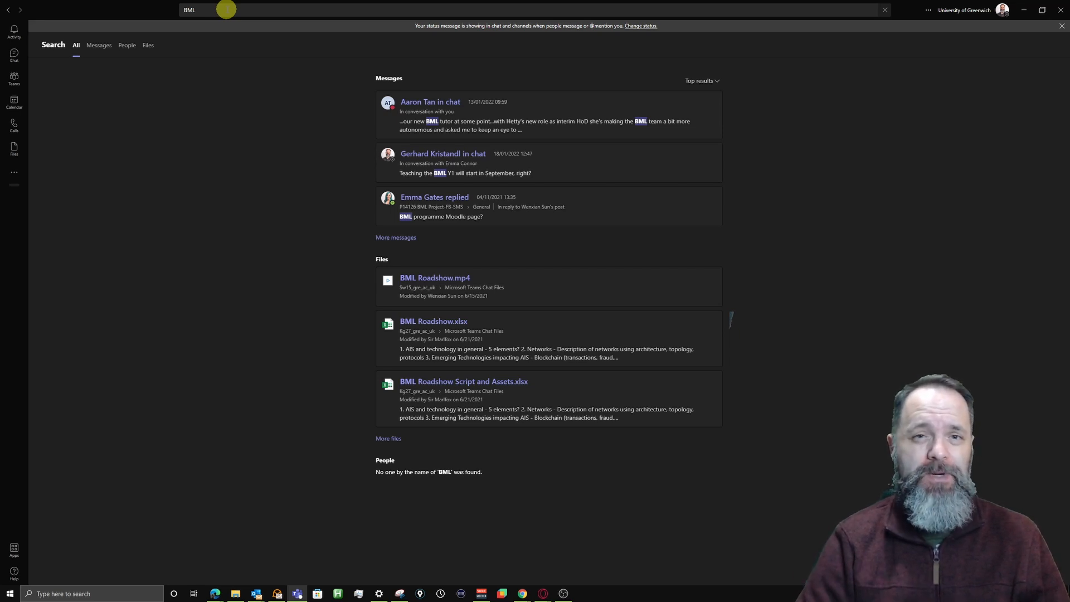
mouse_move(189, 34)
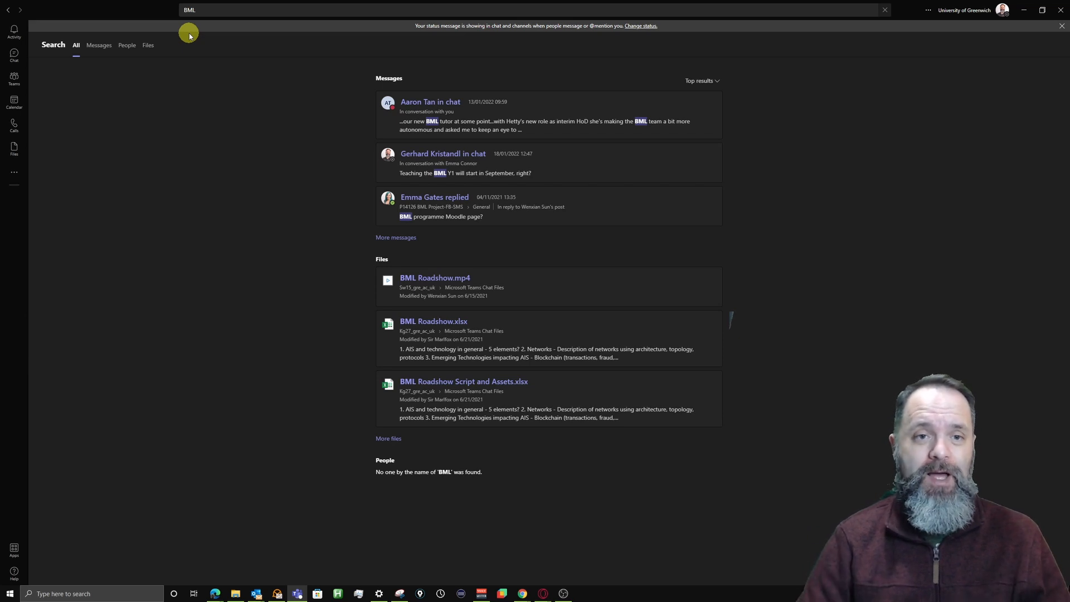
mouse_move(230, 100)
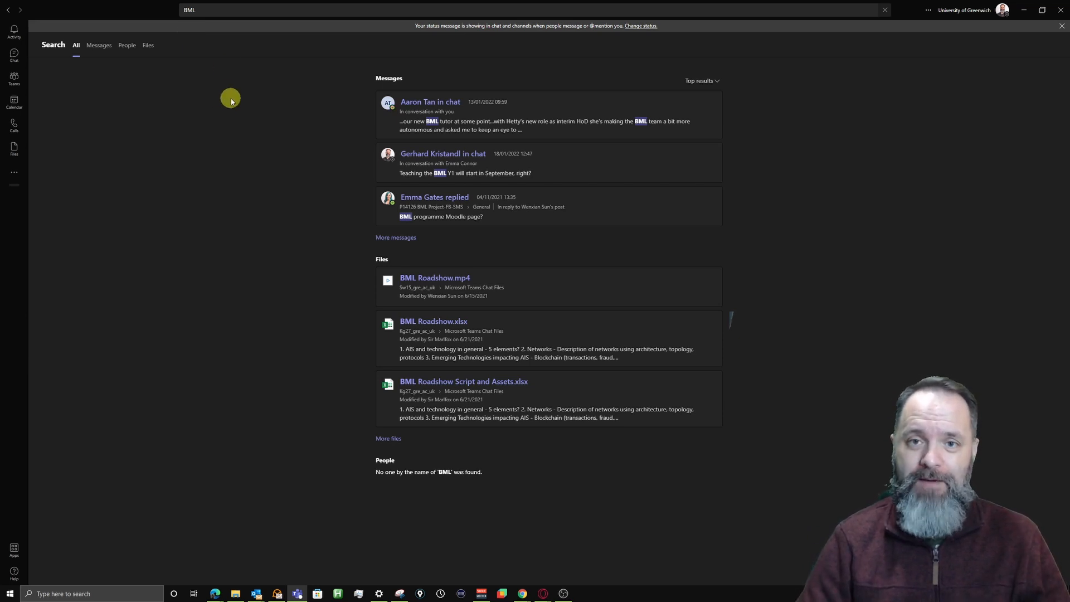
mouse_move(382, 78)
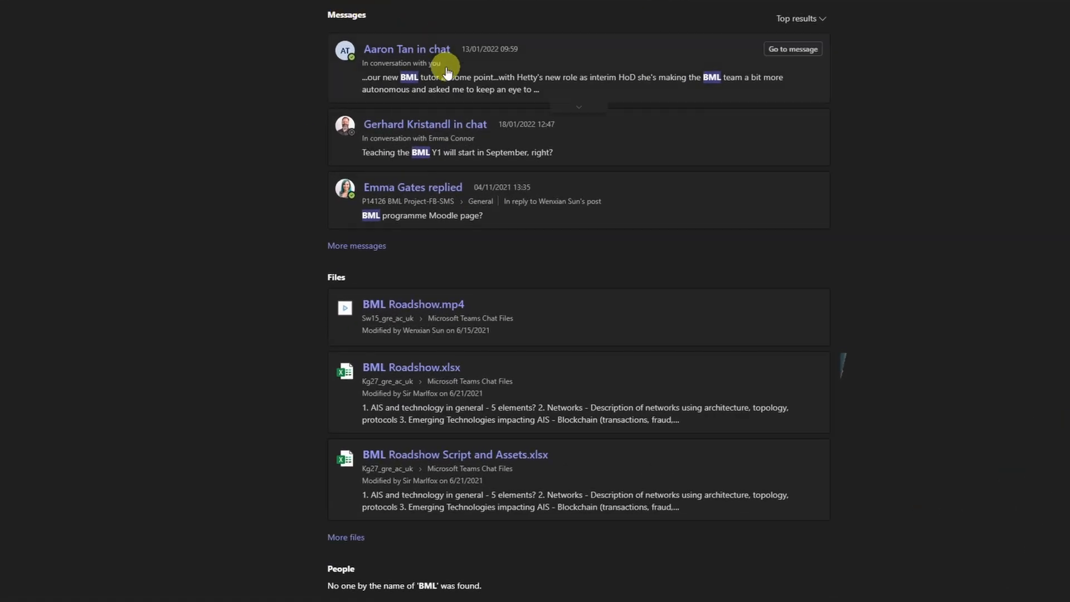
mouse_move(461, 11)
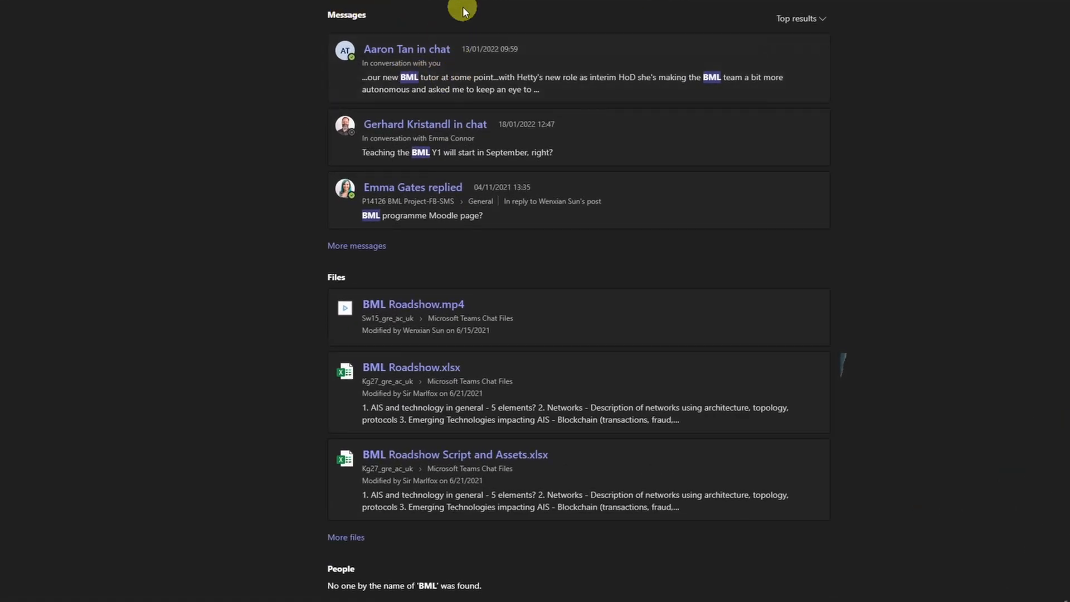
mouse_move(488, 7)
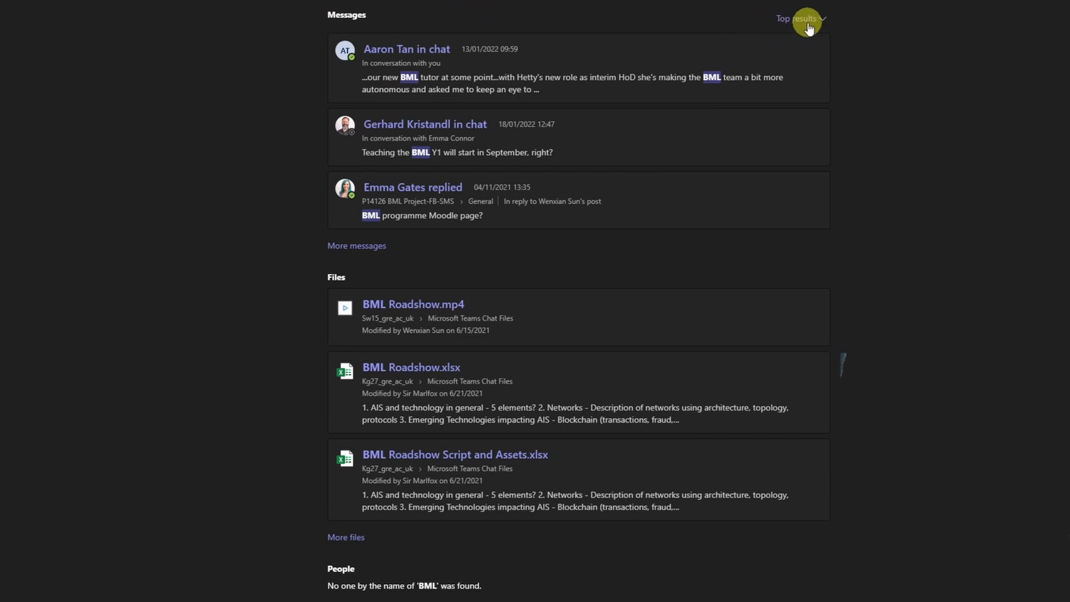
- Sort the BML message results by Latest results instead of Top results
click(800, 18)
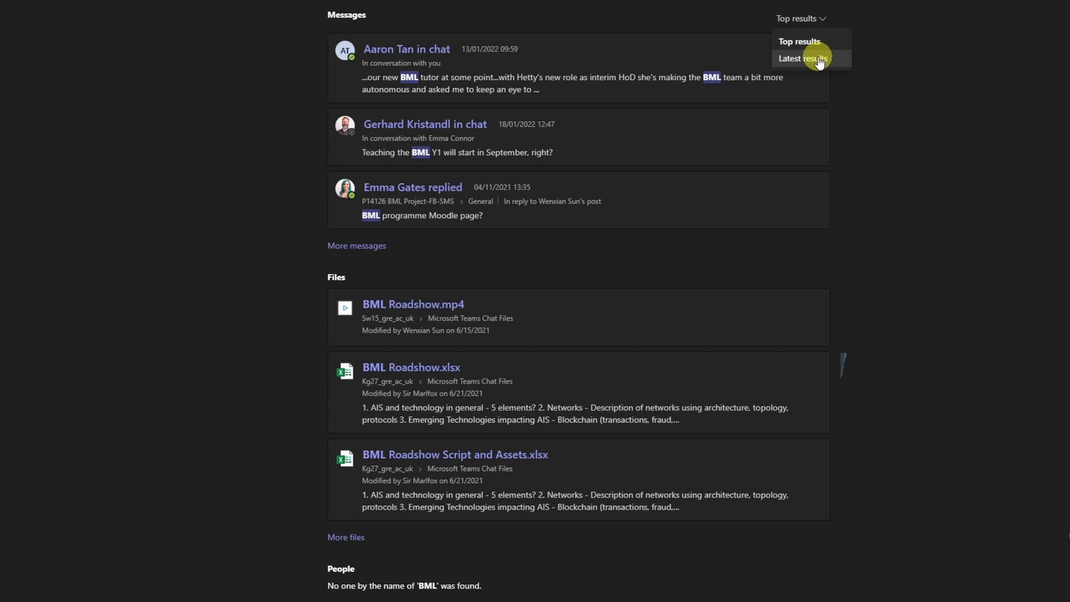
click(800, 58)
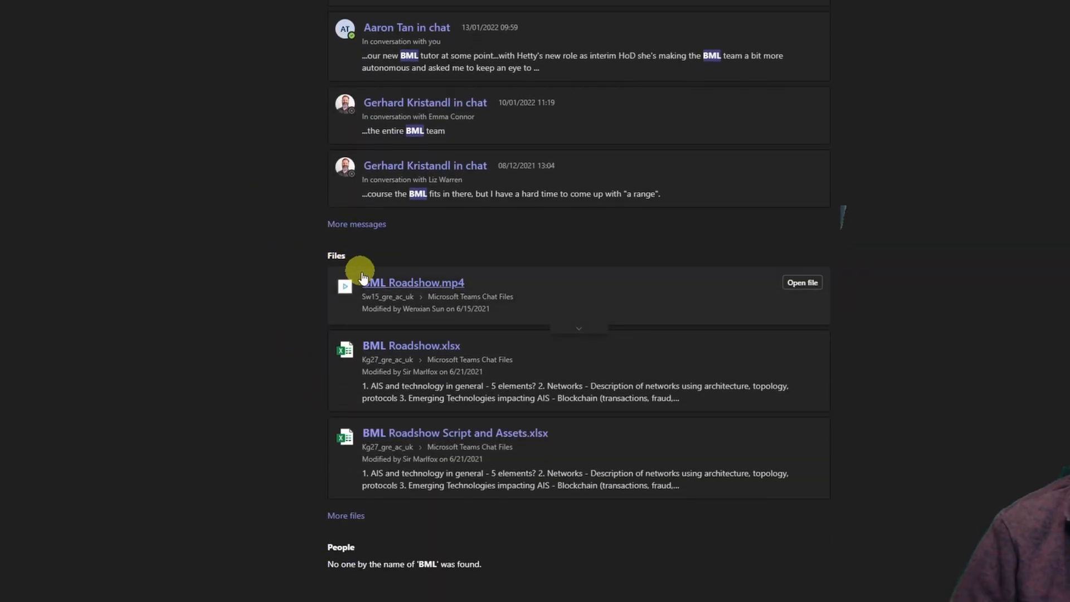
mouse_move(306, 271)
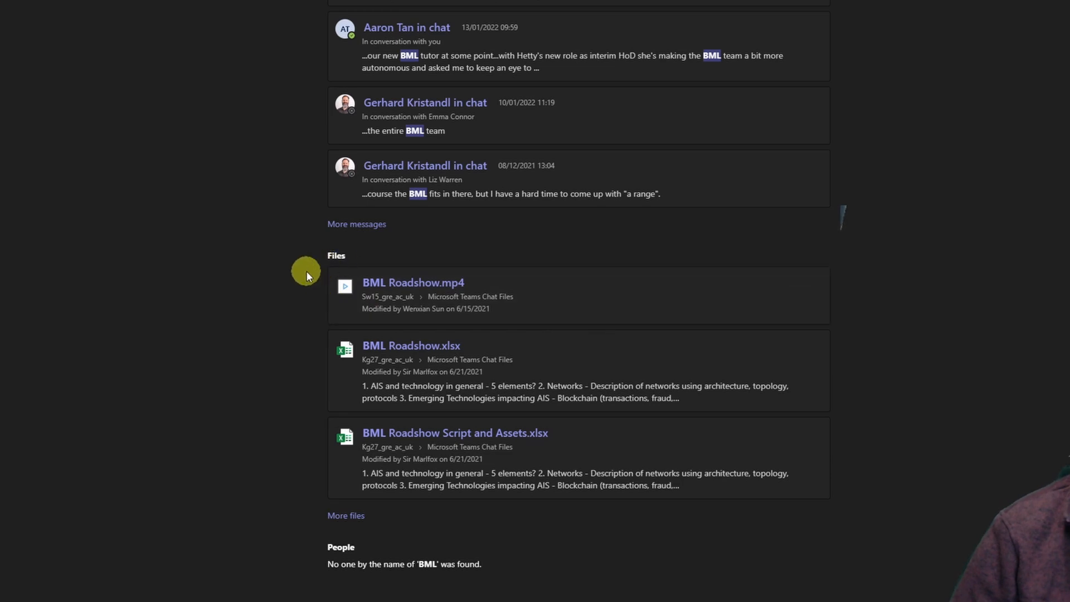
mouse_move(464, 312)
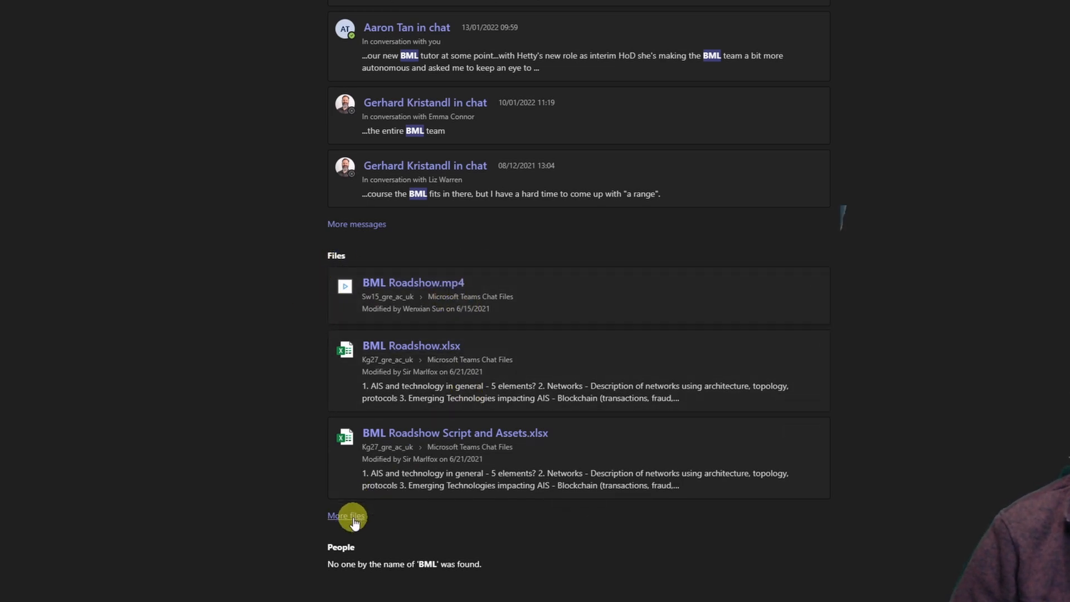
mouse_move(292, 546)
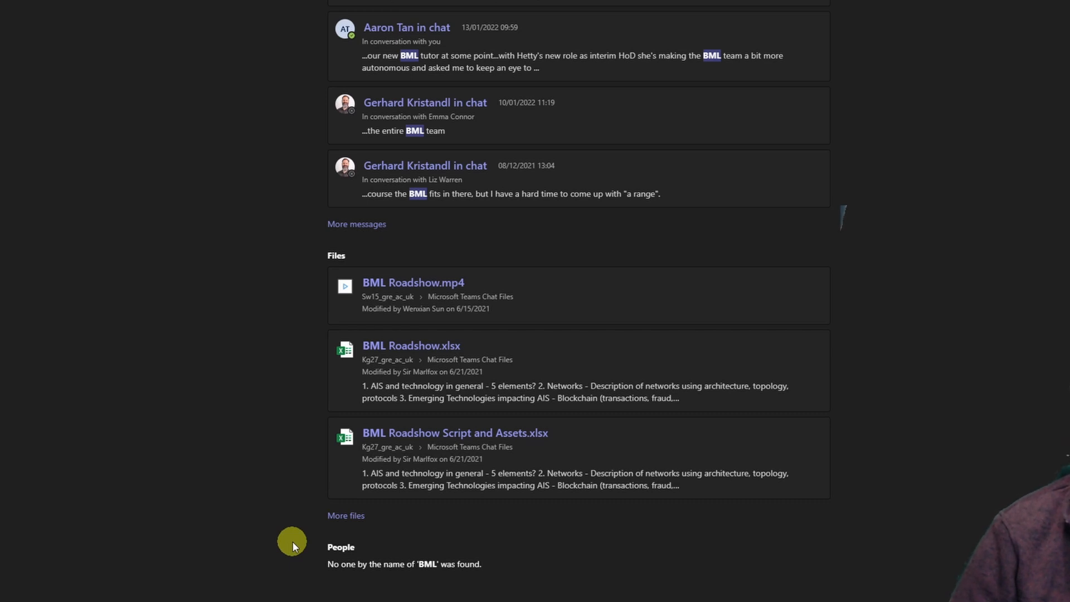
mouse_move(377, 559)
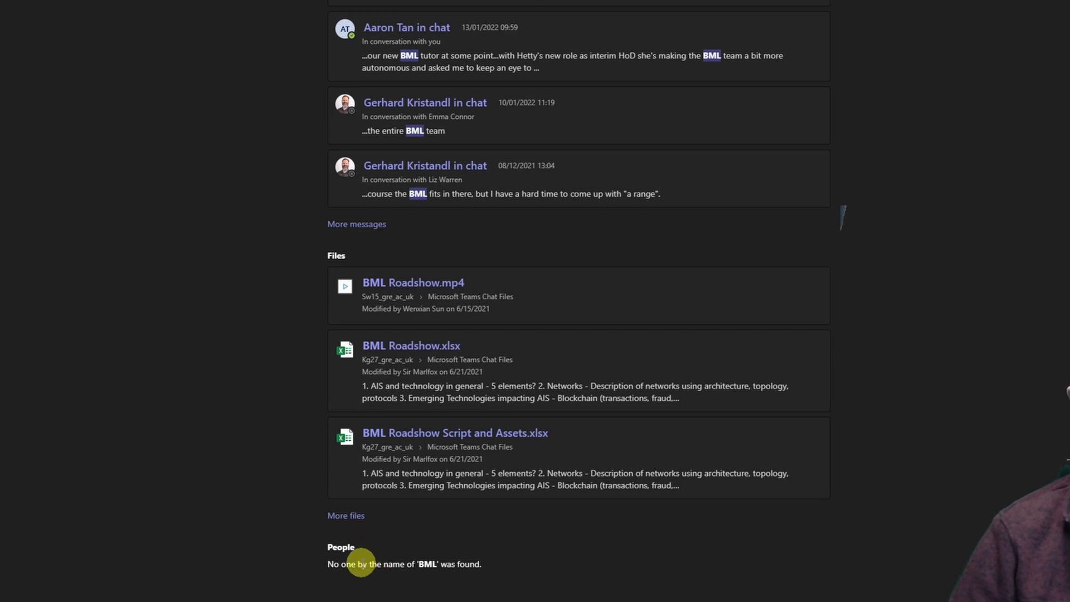
mouse_move(249, 469)
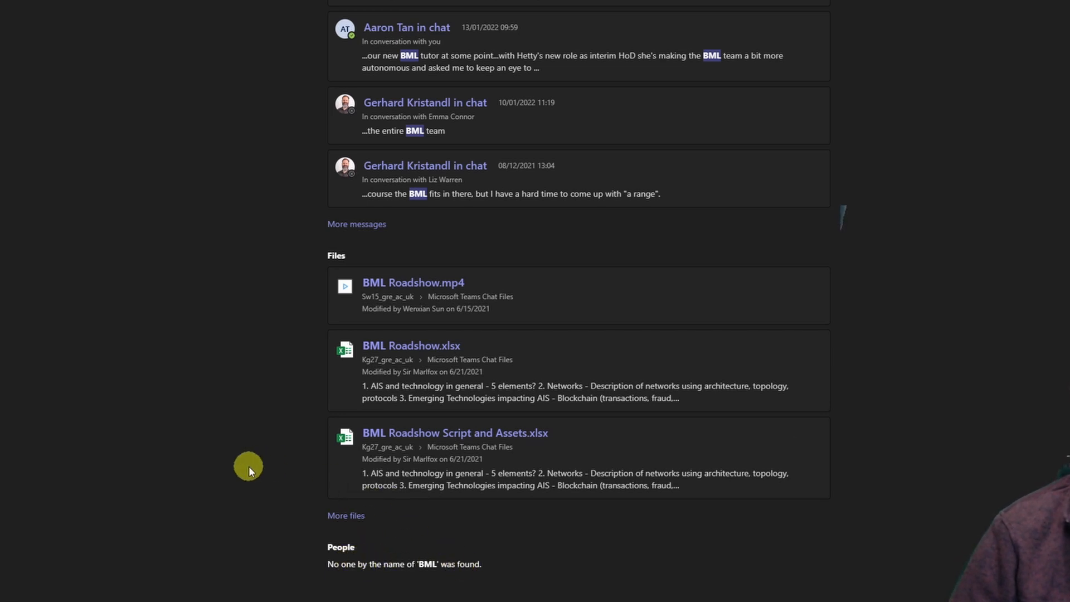
mouse_move(373, 581)
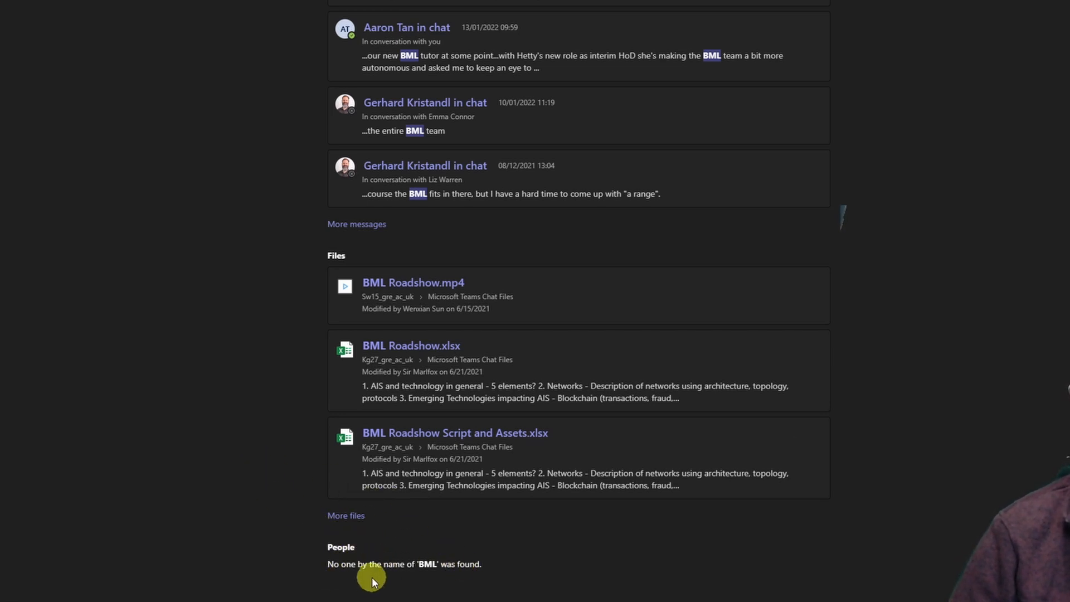
scroll(up, 3)
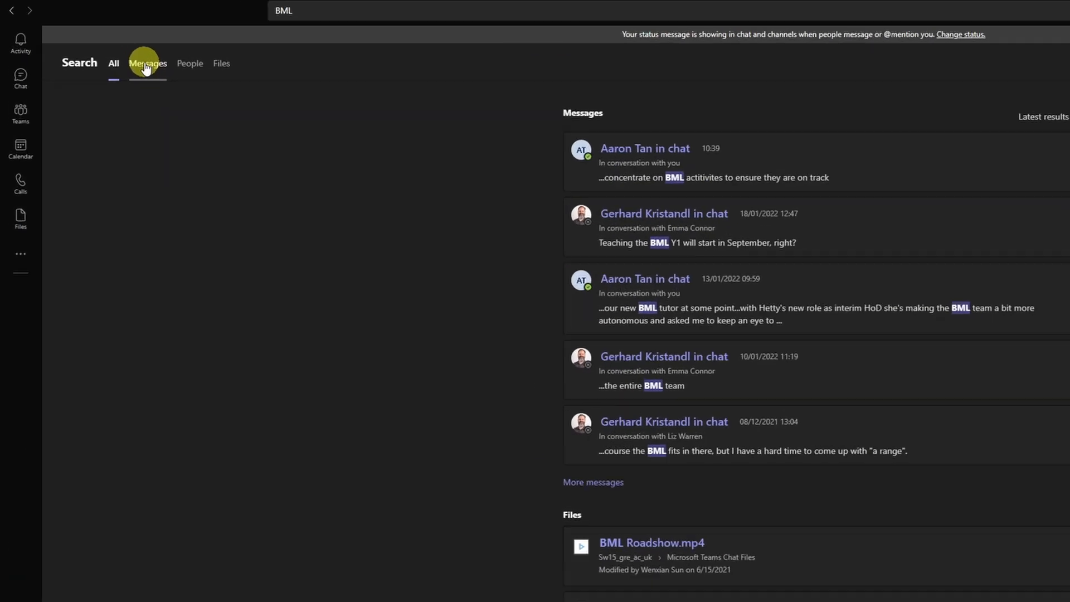
- Switch the BML search to the Messages results tab with its filter bar
click(146, 63)
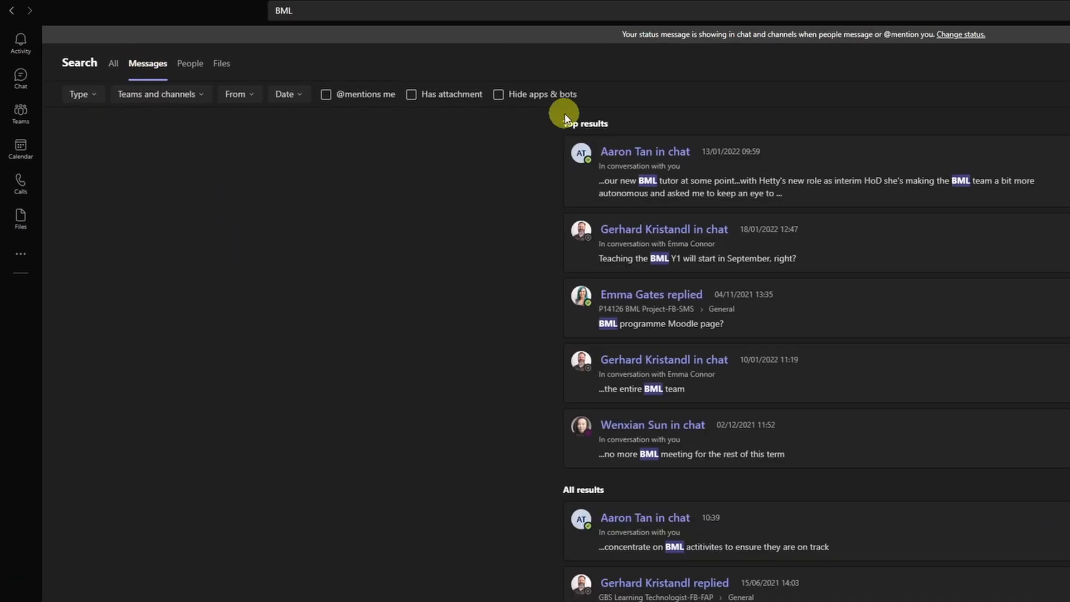
mouse_move(491, 167)
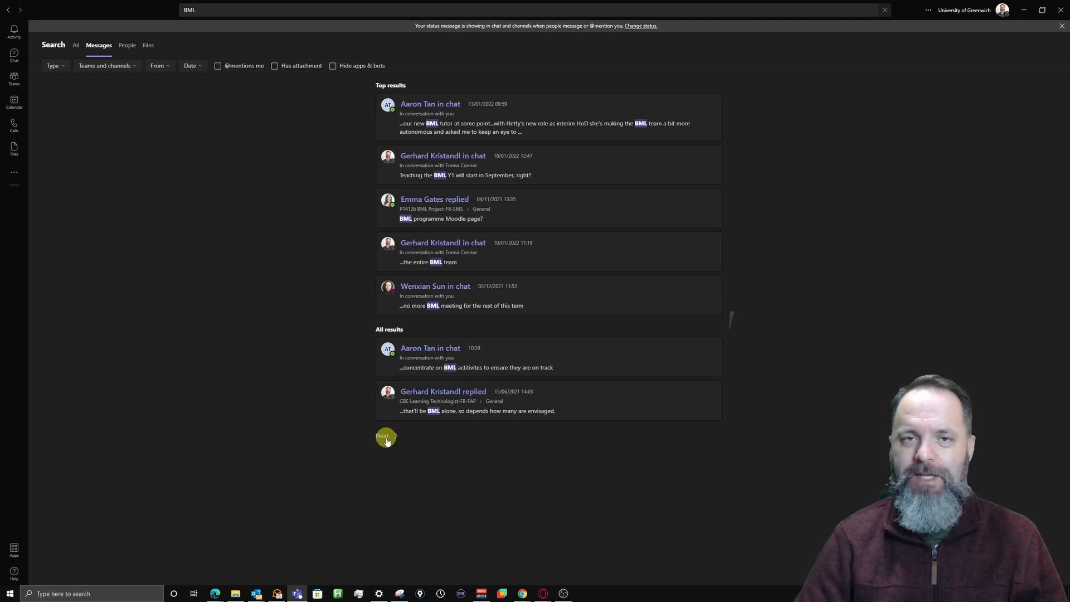
mouse_move(168, 182)
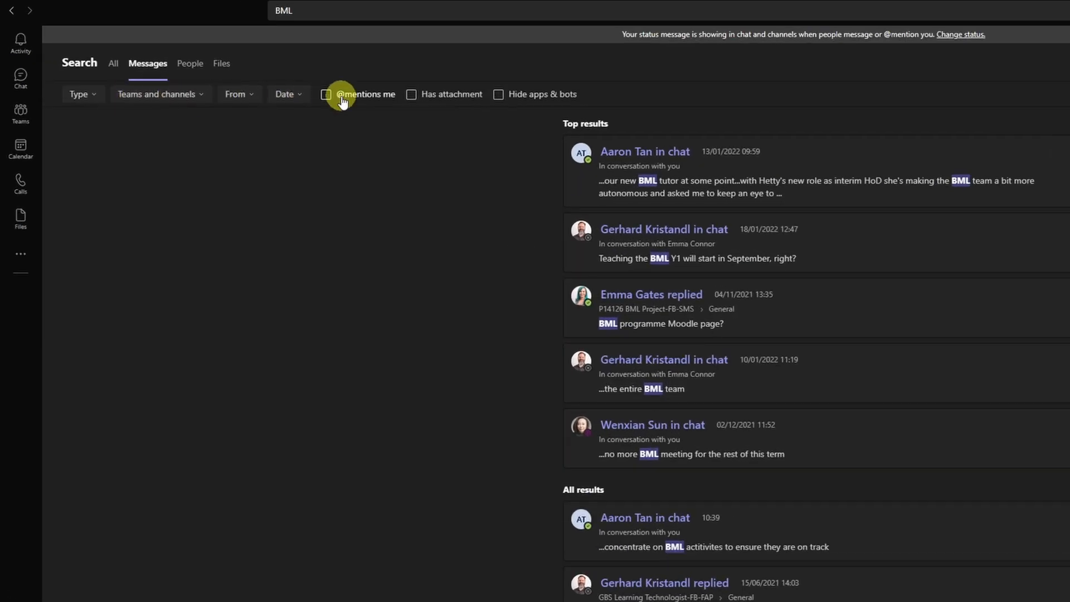
mouse_move(205, 167)
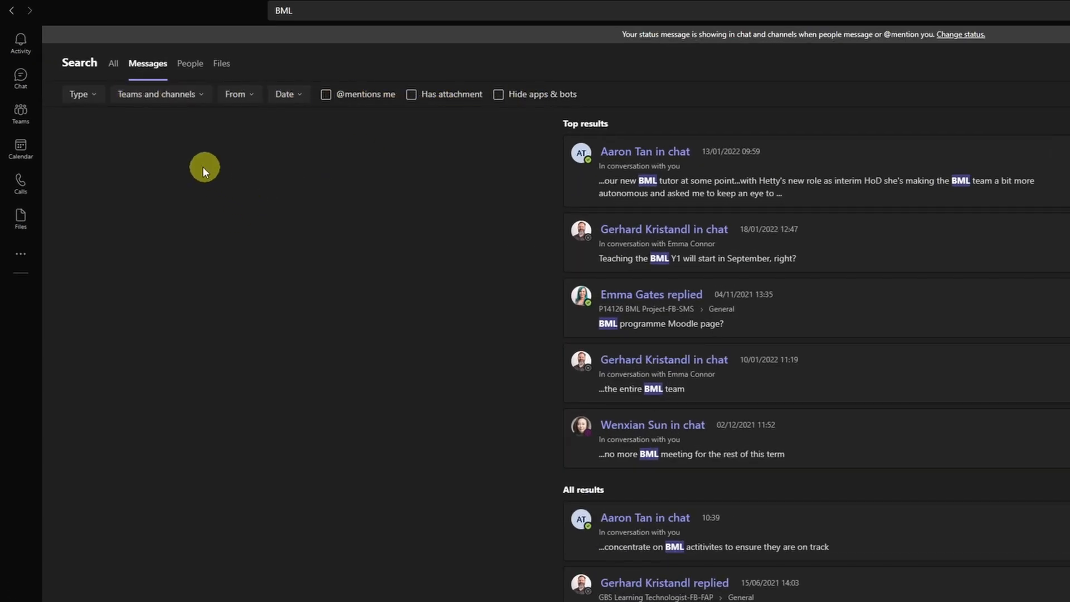
mouse_move(78, 94)
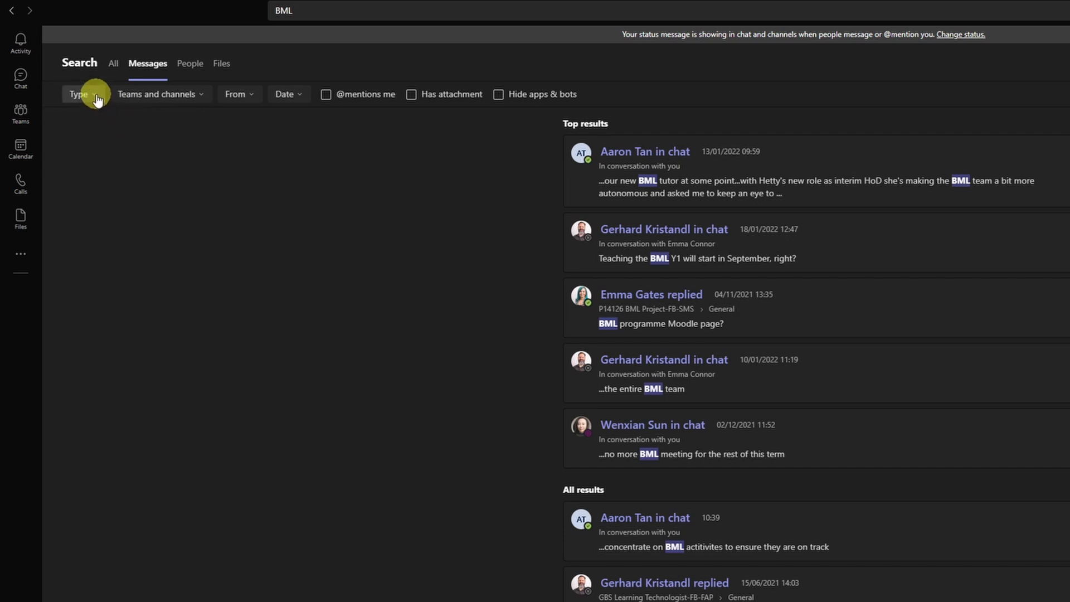
click(78, 94)
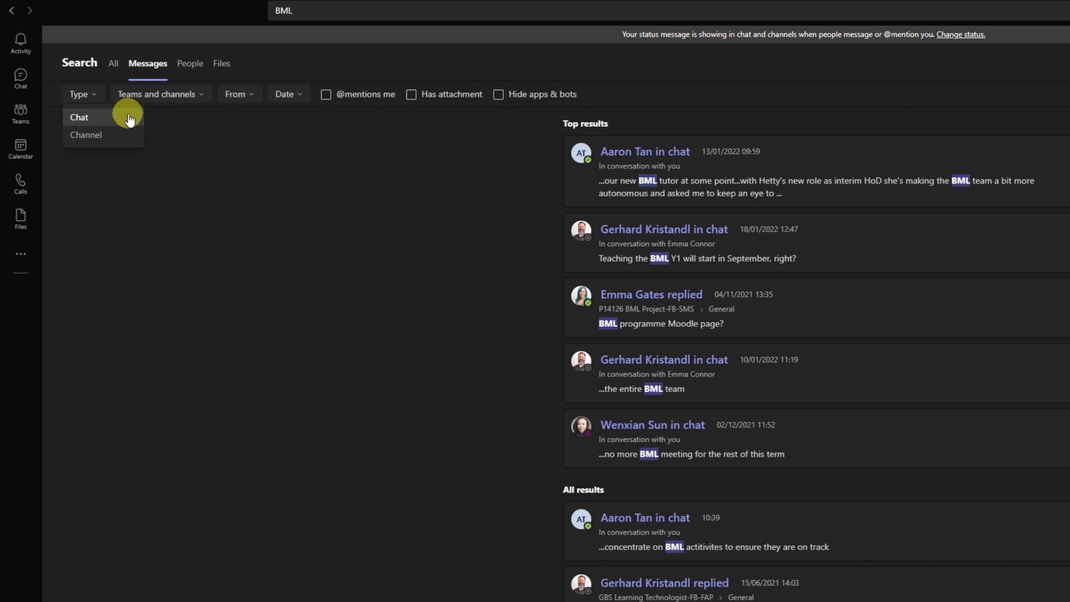
mouse_move(111, 114)
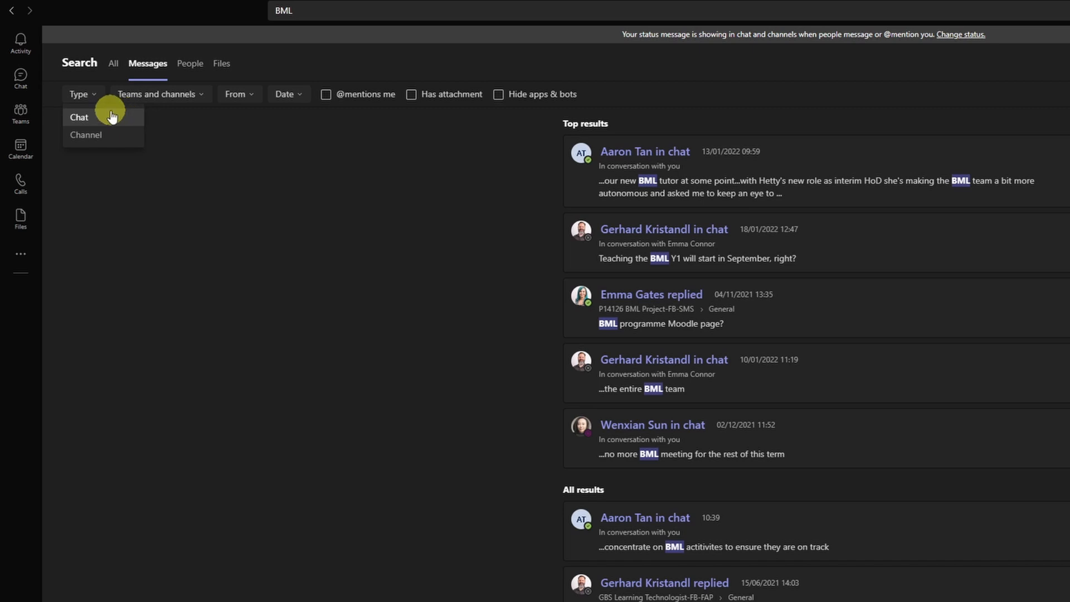
click(78, 116)
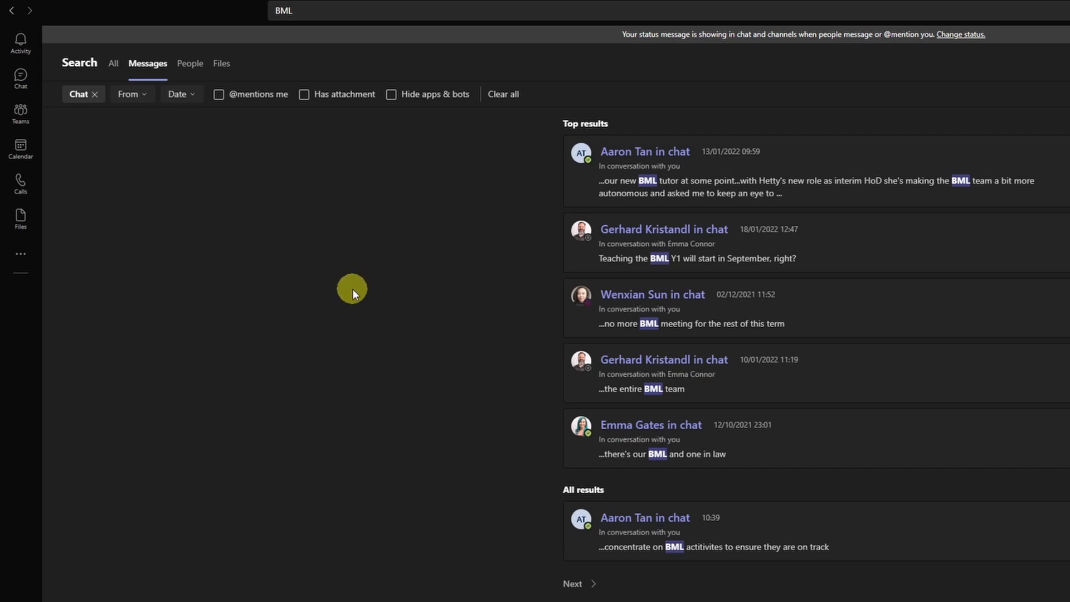
mouse_move(96, 99)
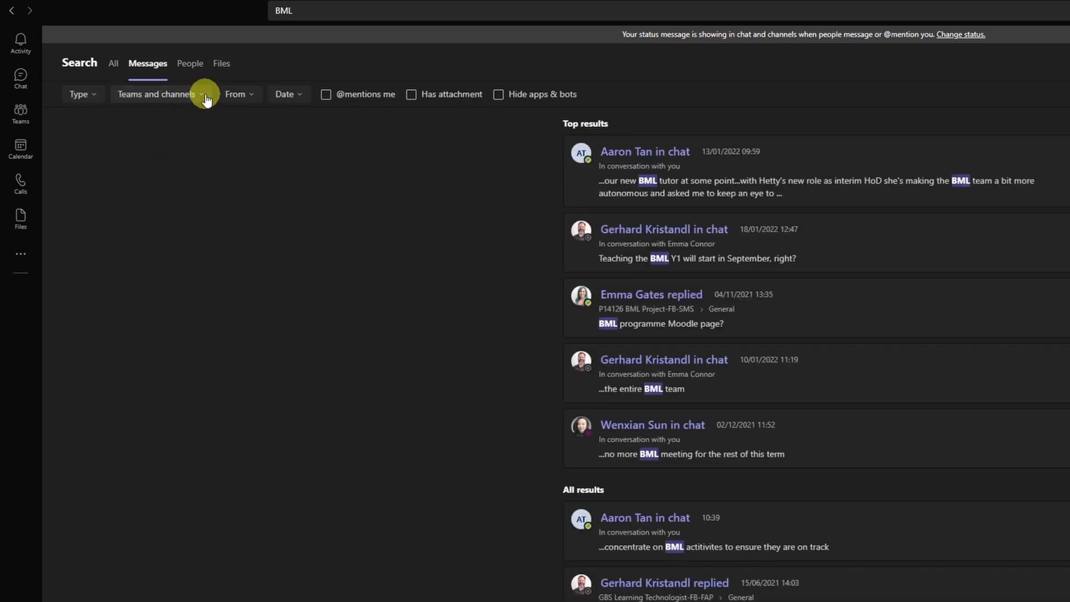
- Filter BML messages by Teams and channels to the P14126 BML Project-FB-SMS team
click(156, 95)
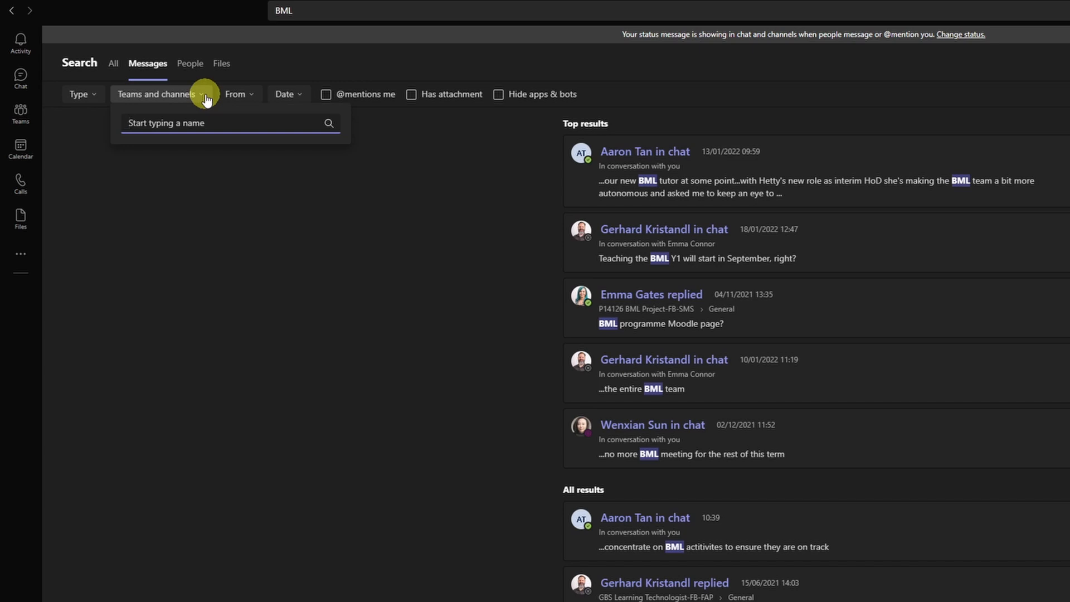
text(BML)
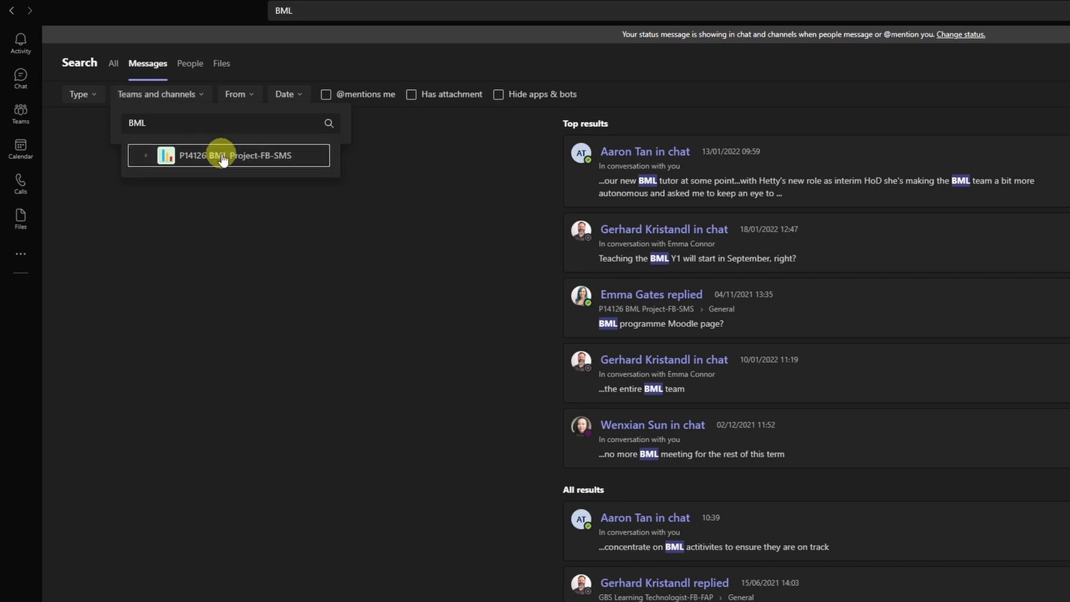
click(237, 155)
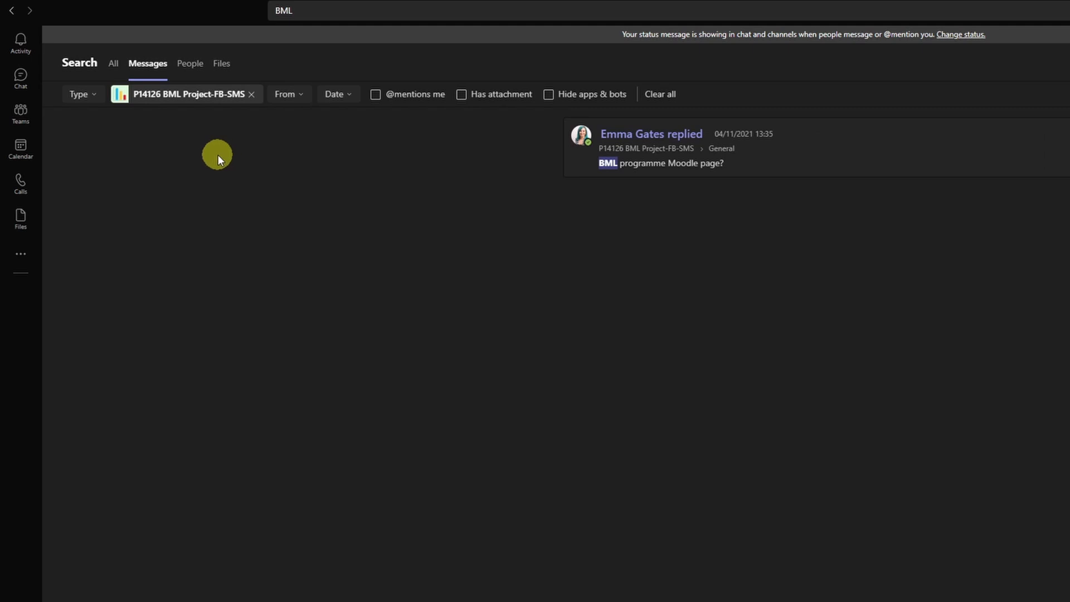
mouse_move(716, 164)
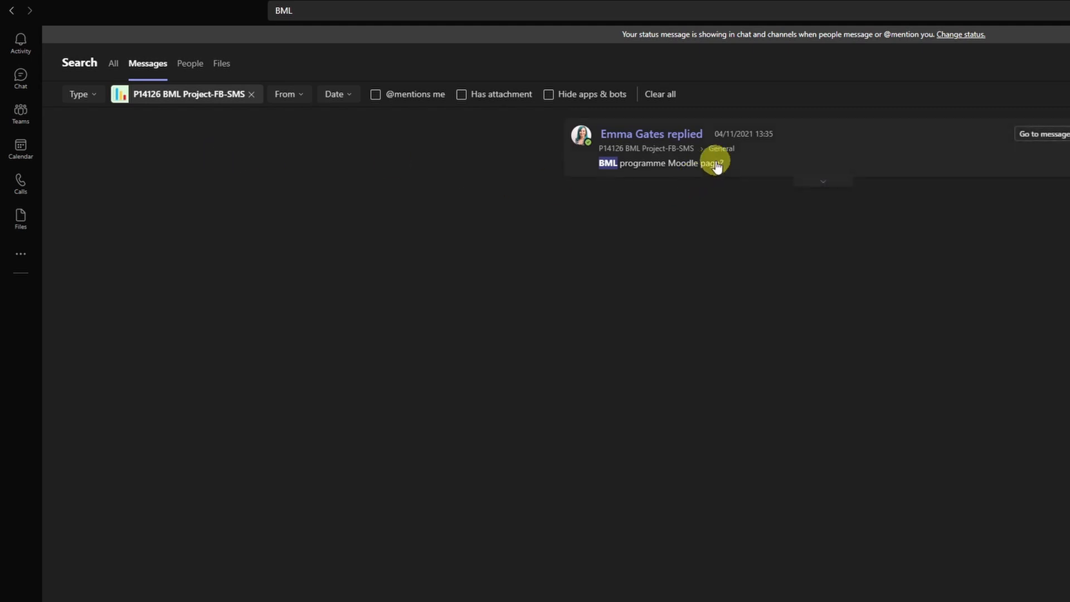
mouse_move(718, 166)
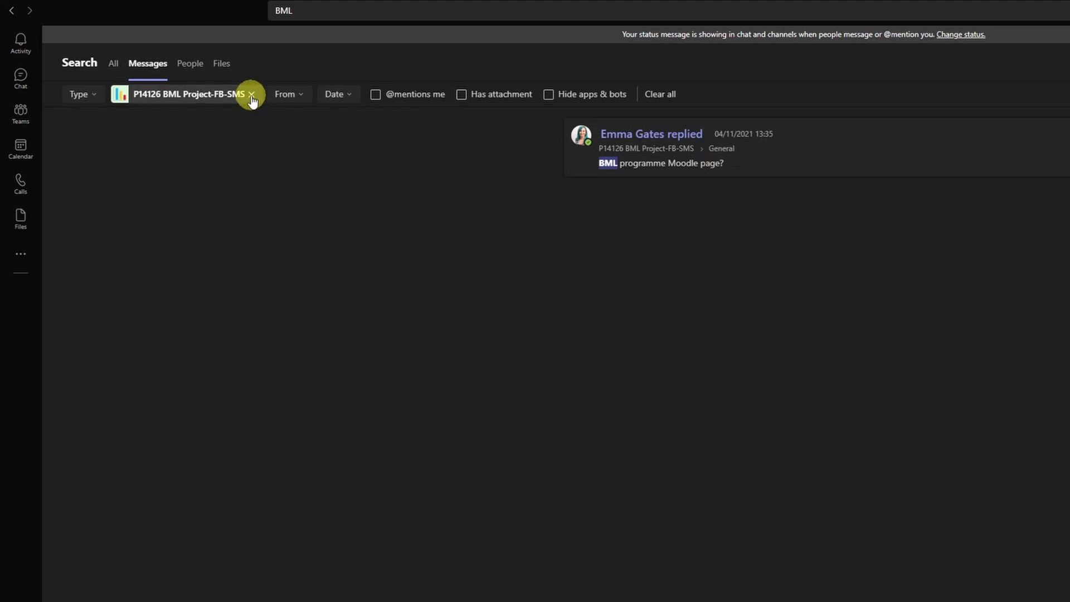
- Remove the team filter and filter BML messages by sender Gerhard Kristandl
click(251, 94)
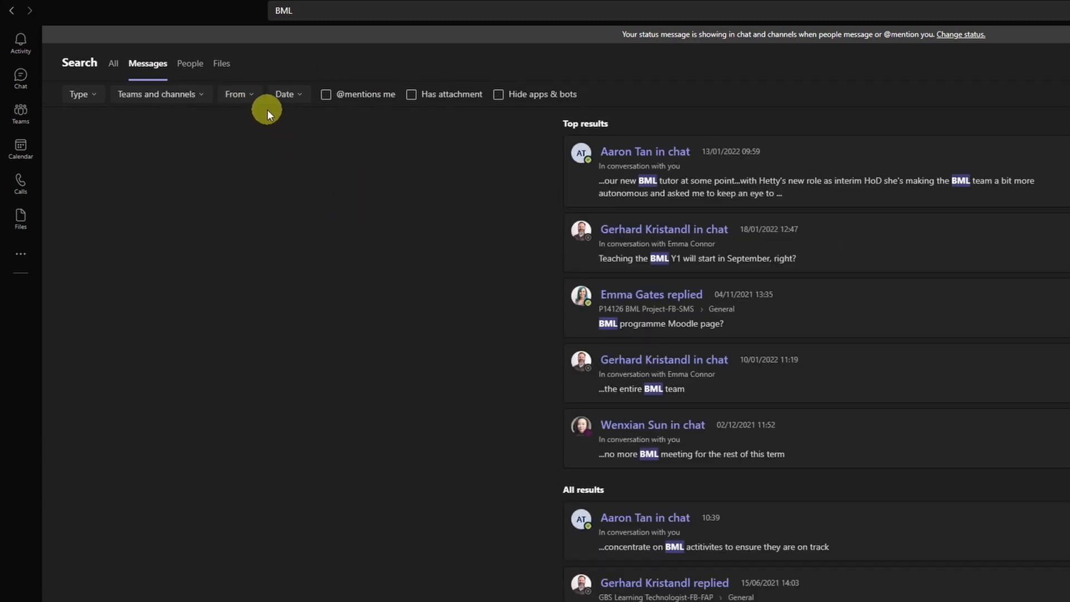
click(235, 94)
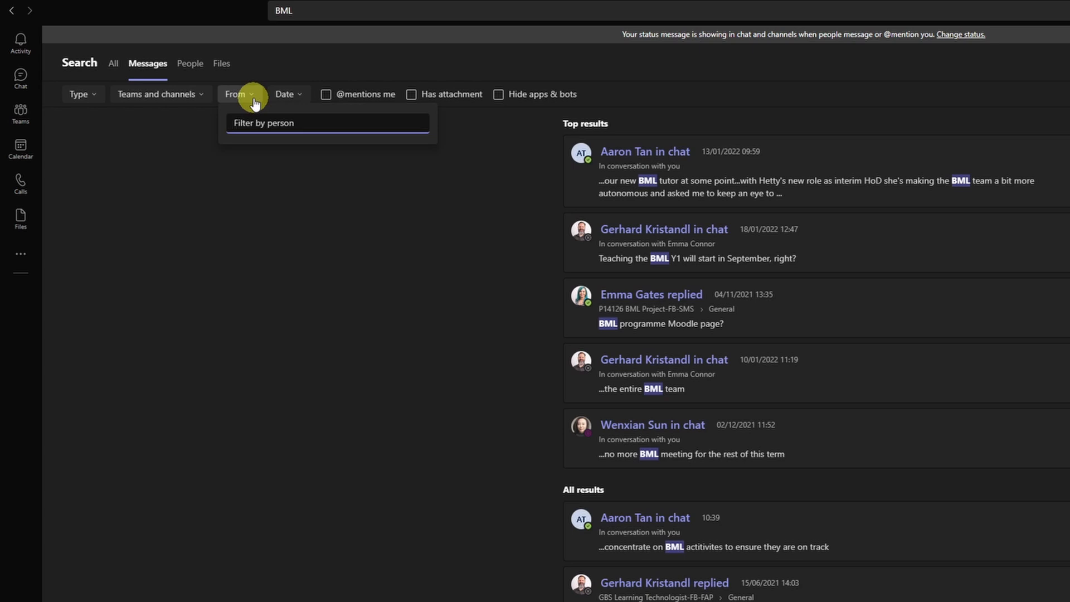
text(Gerhard)
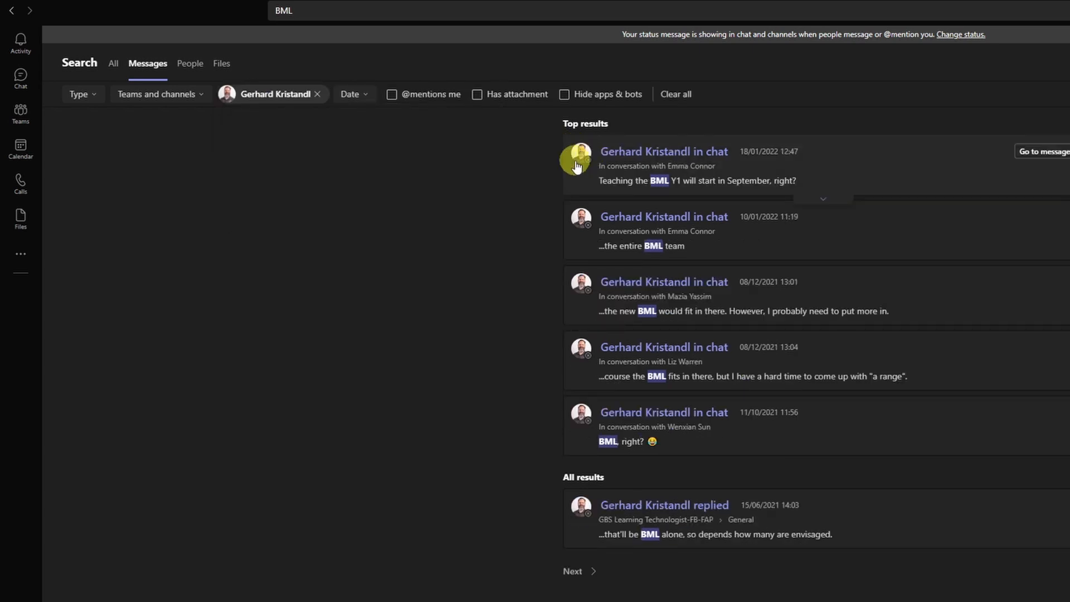
mouse_move(408, 374)
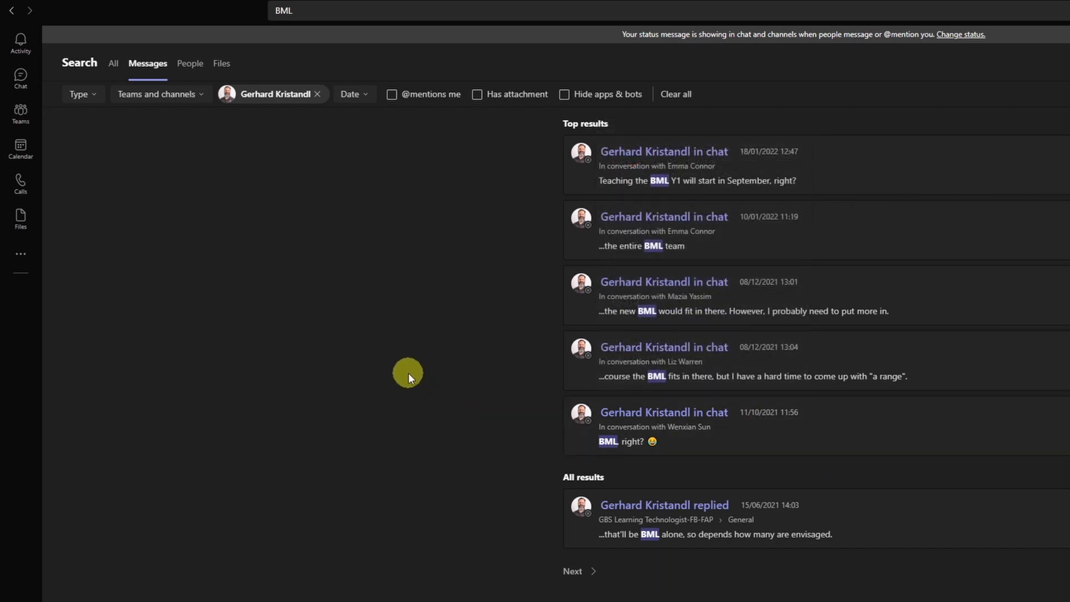
mouse_move(480, 320)
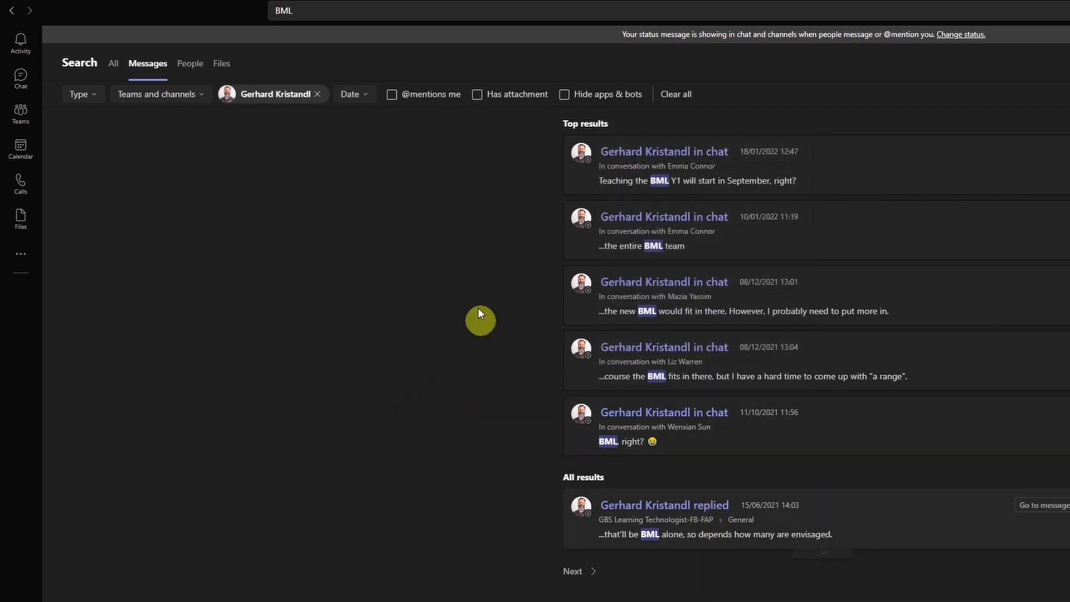
mouse_move(443, 299)
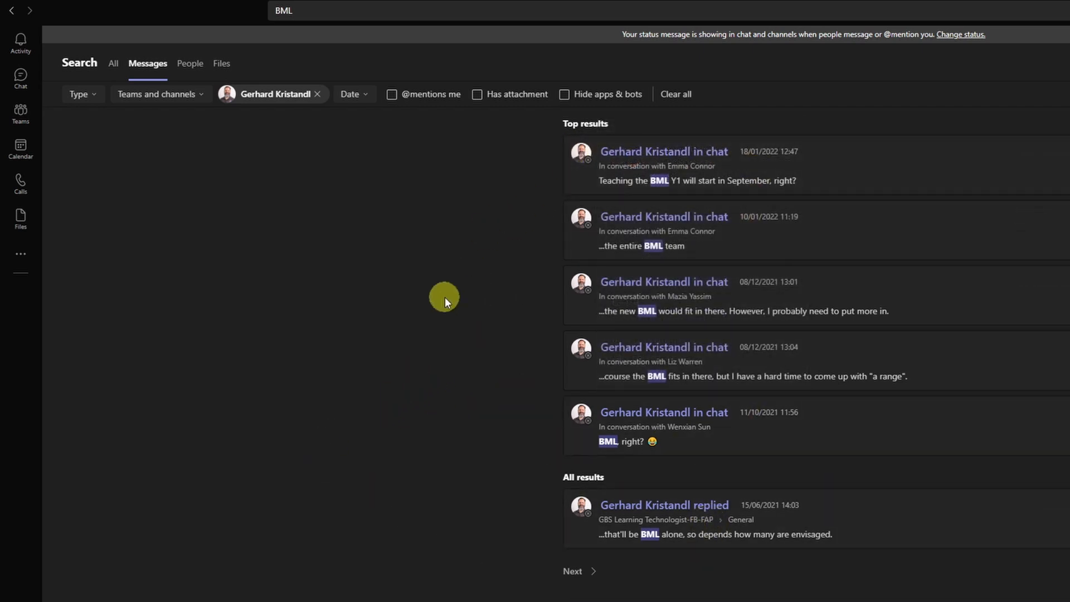
- Clear the sender filter and start a Date filter with From set to 1 Feb 2022
click(316, 93)
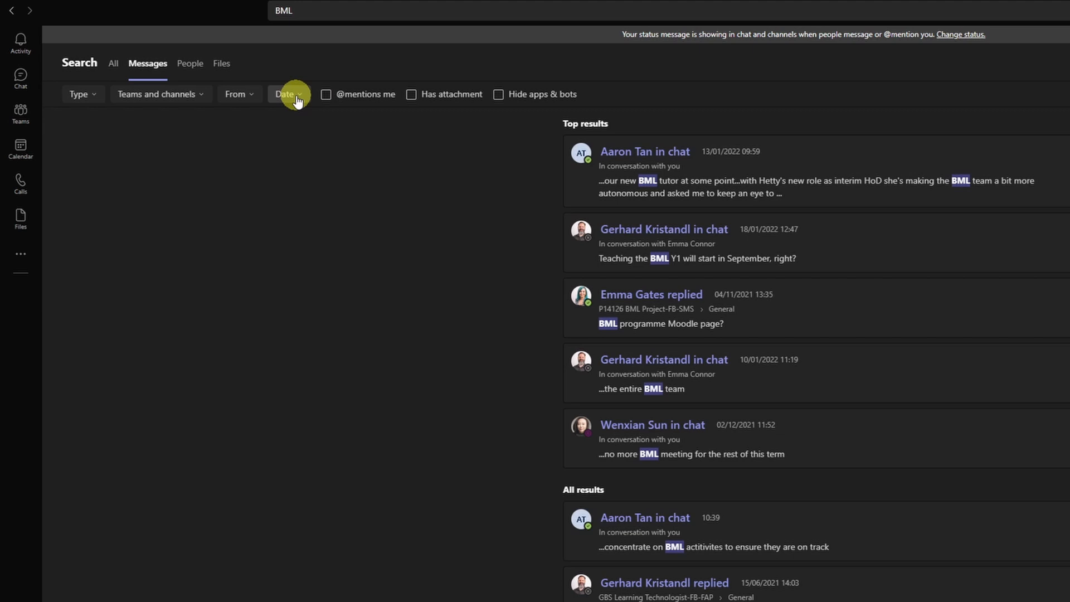
click(286, 94)
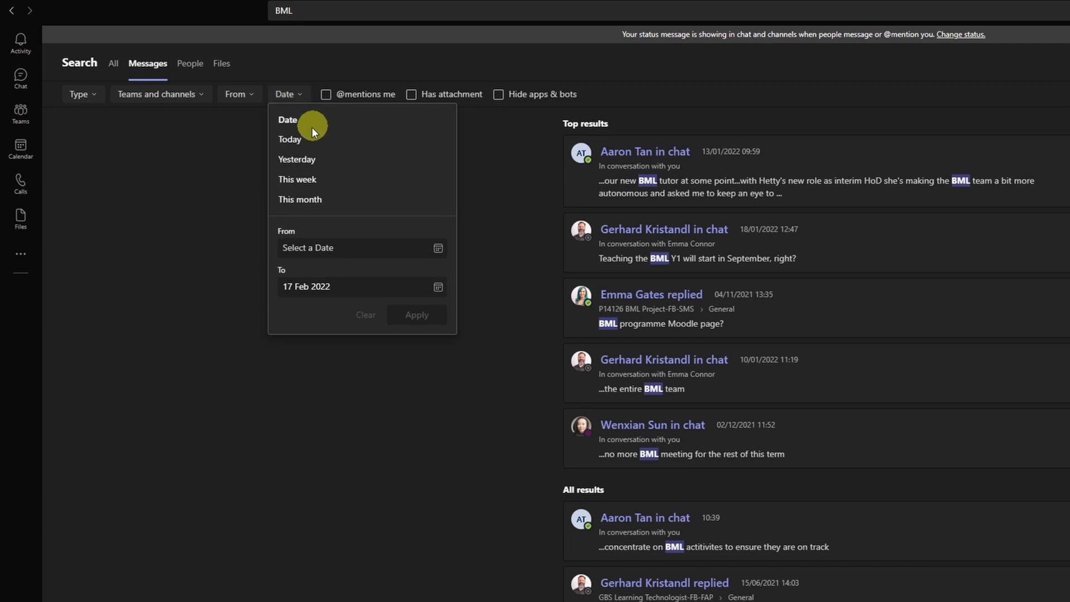
mouse_move(293, 159)
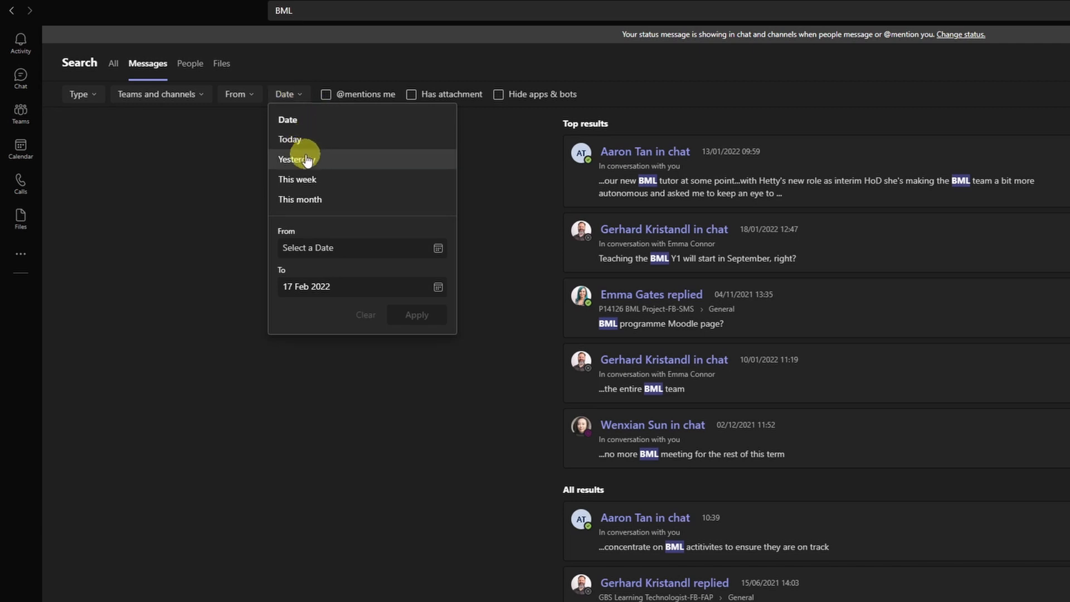
mouse_move(332, 250)
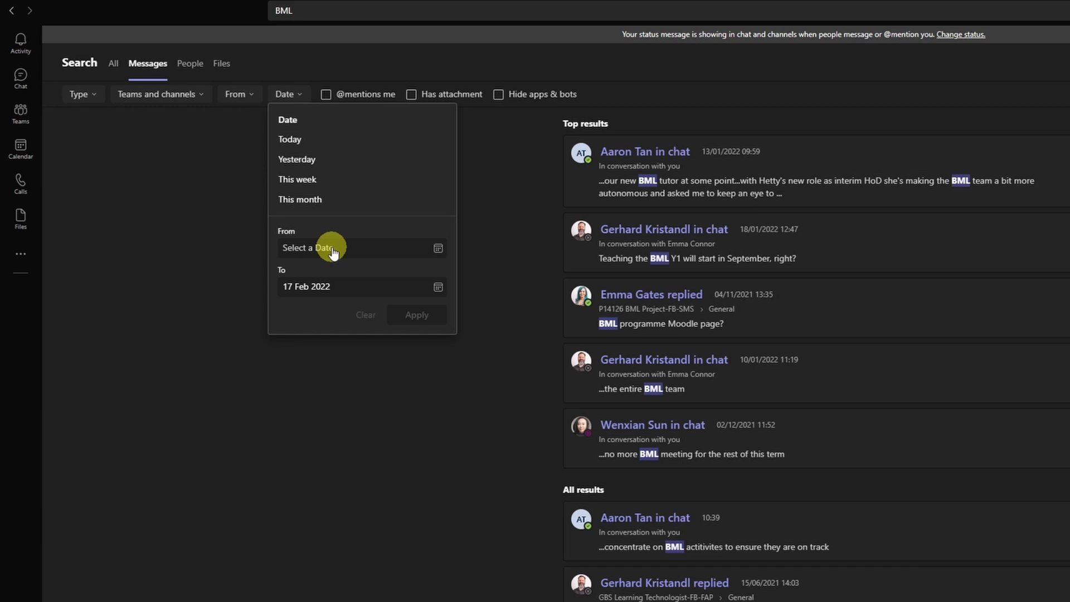
click(347, 248)
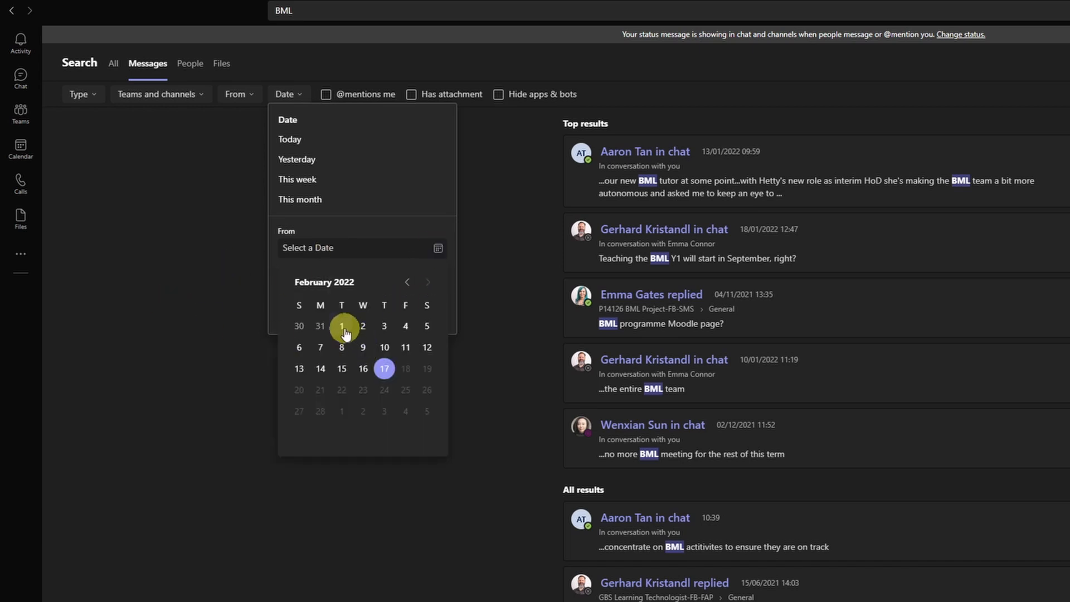
click(341, 325)
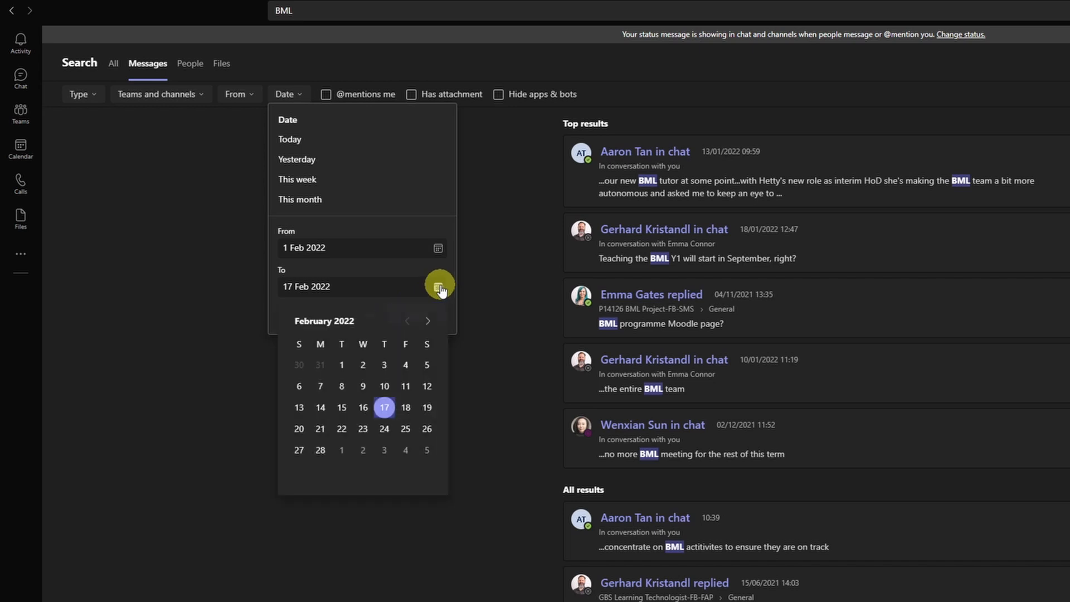
mouse_move(341, 386)
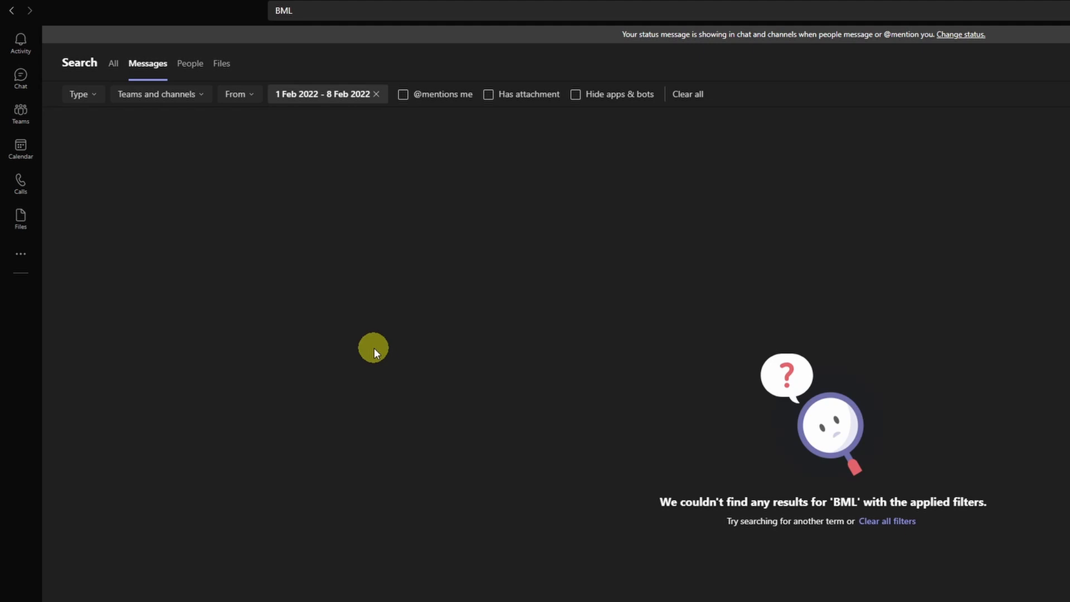
mouse_move(362, 122)
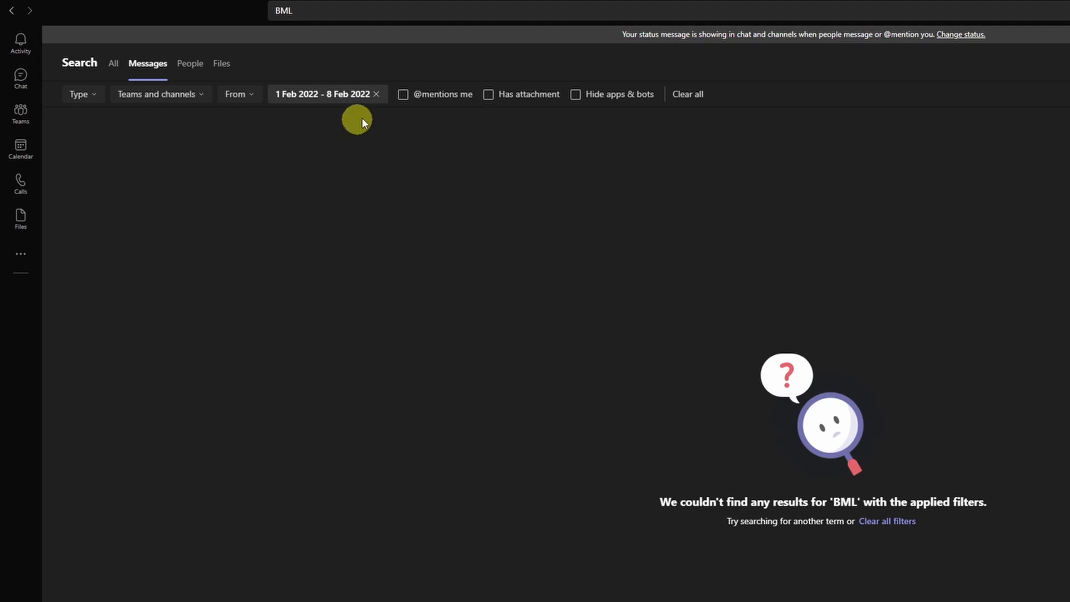
click(376, 94)
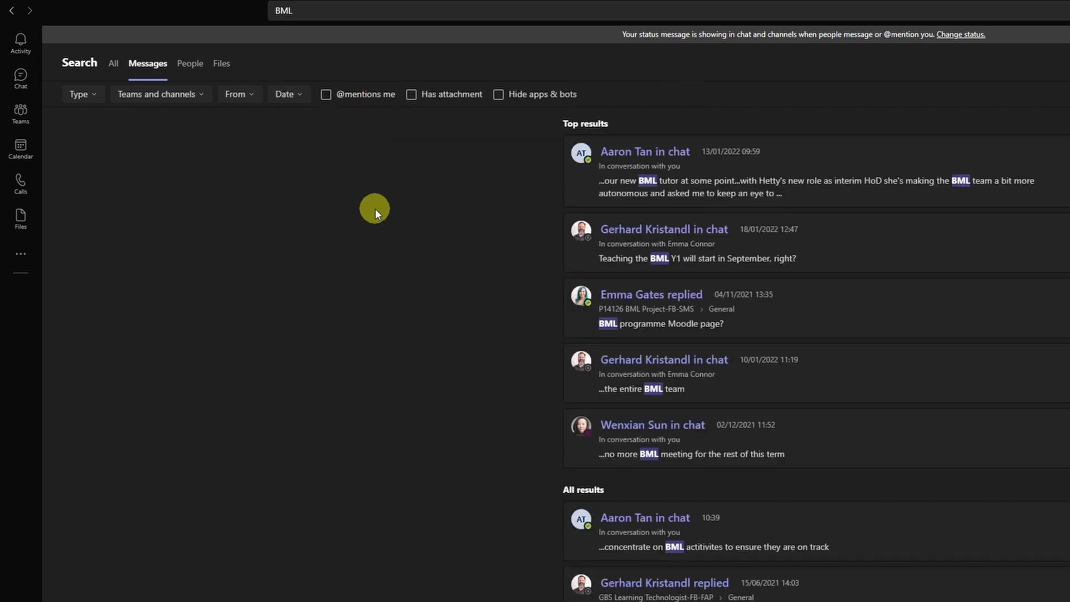
mouse_move(342, 147)
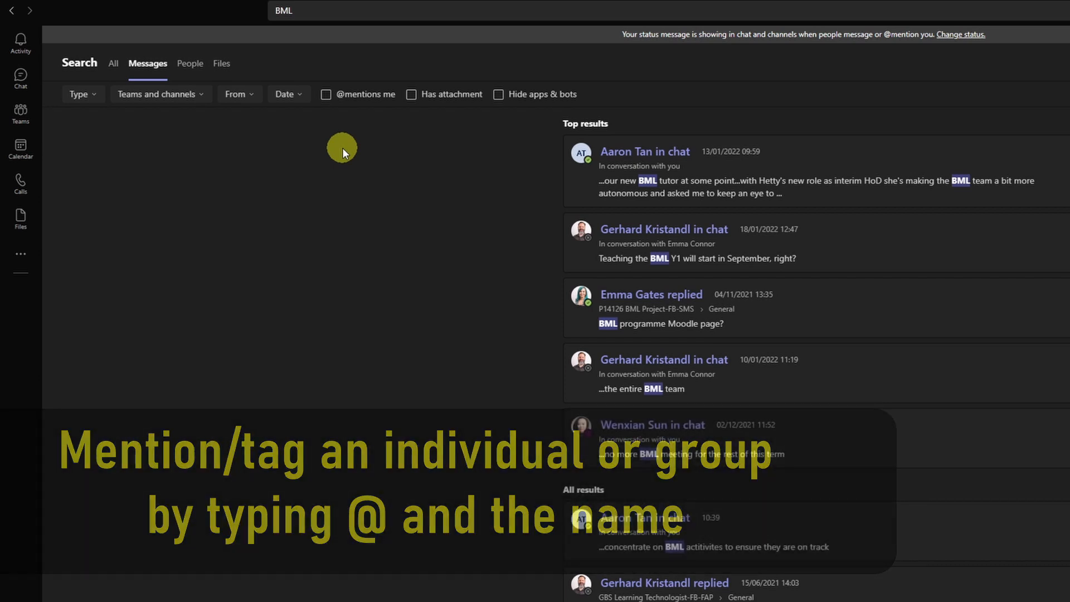
click(325, 94)
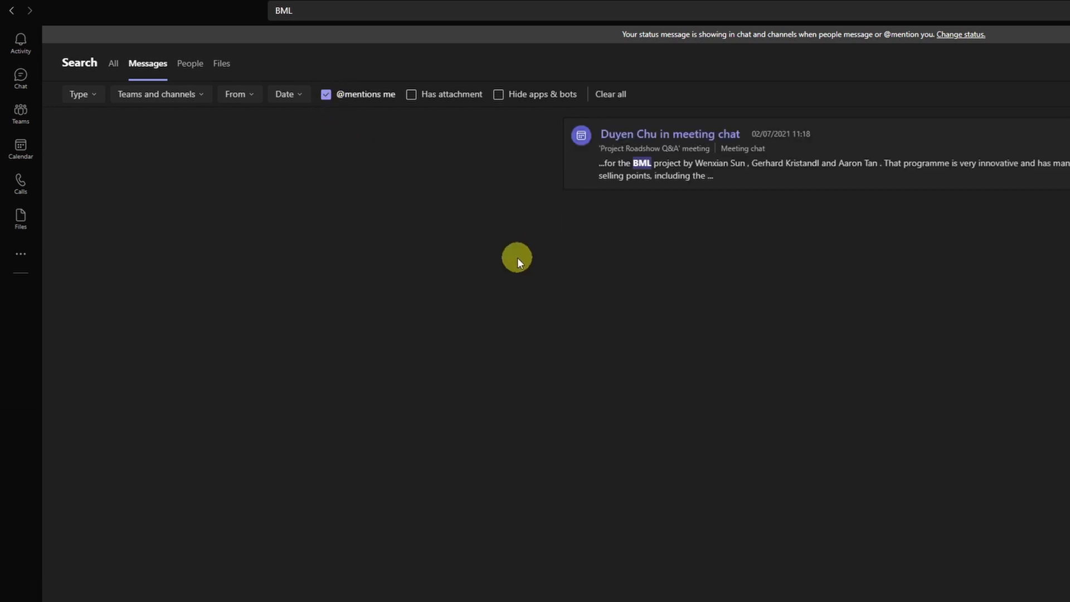
mouse_move(642, 258)
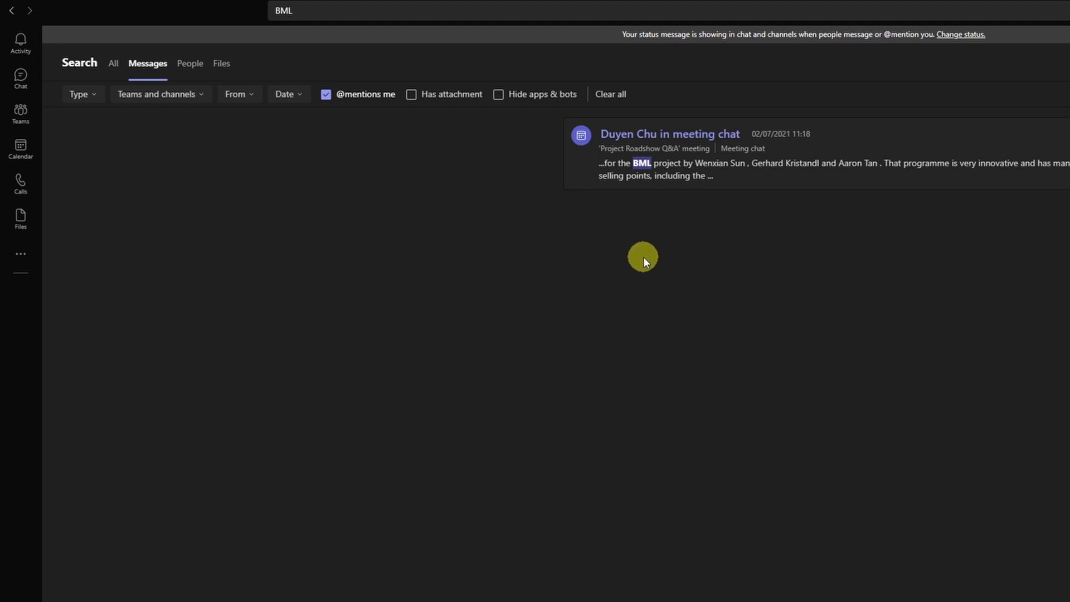
mouse_move(398, 169)
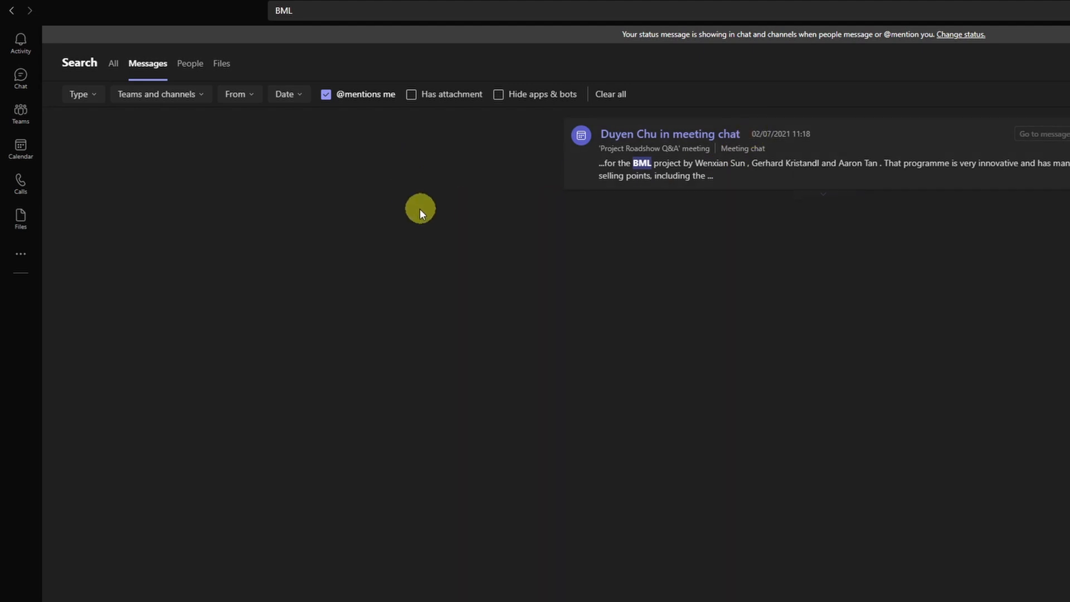
mouse_move(347, 110)
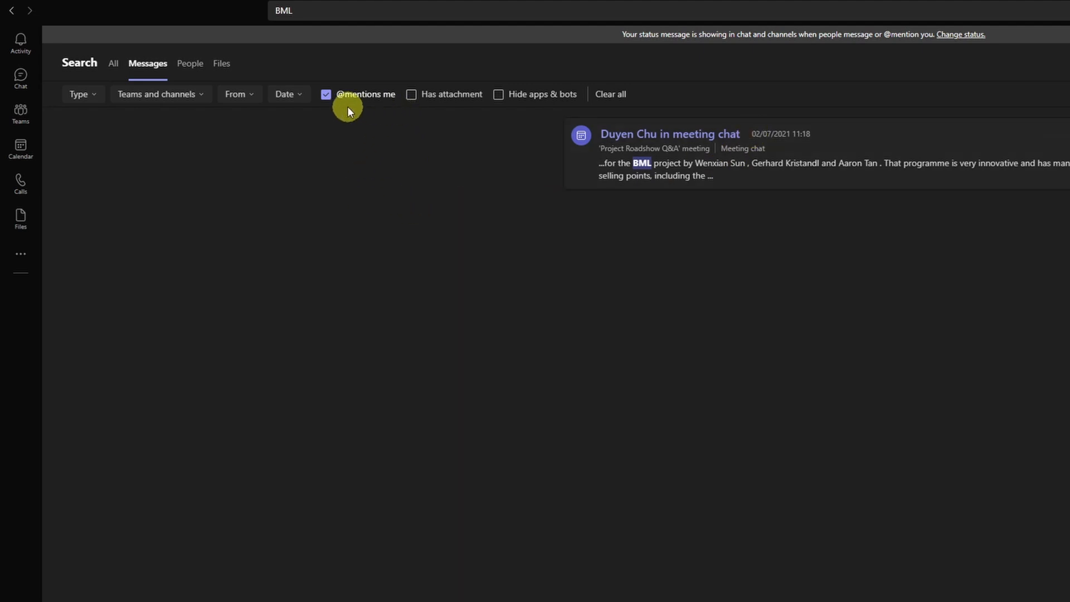
click(326, 94)
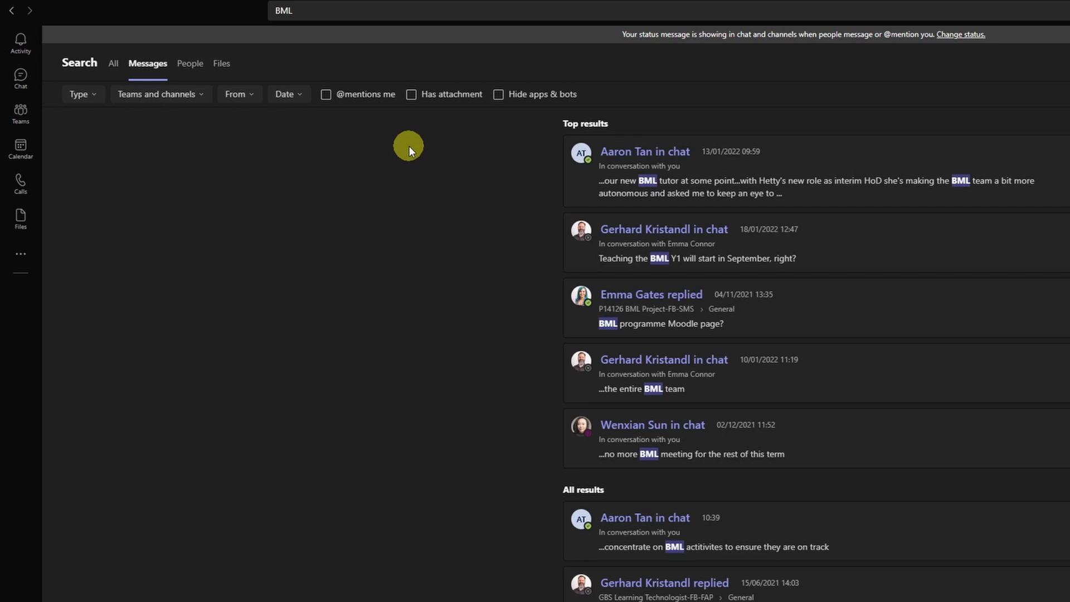
mouse_move(408, 94)
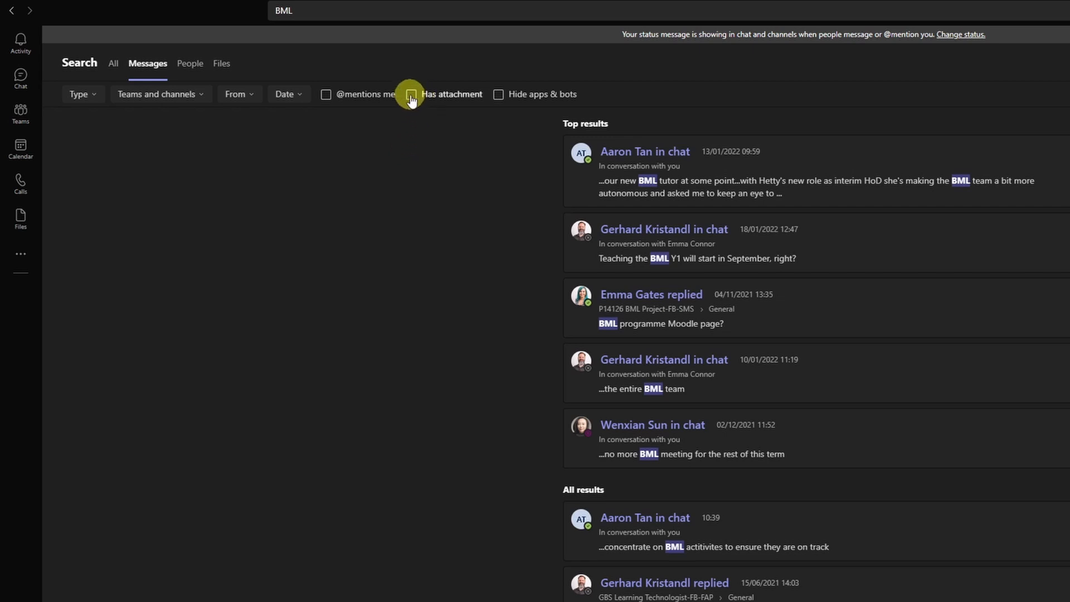
click(410, 94)
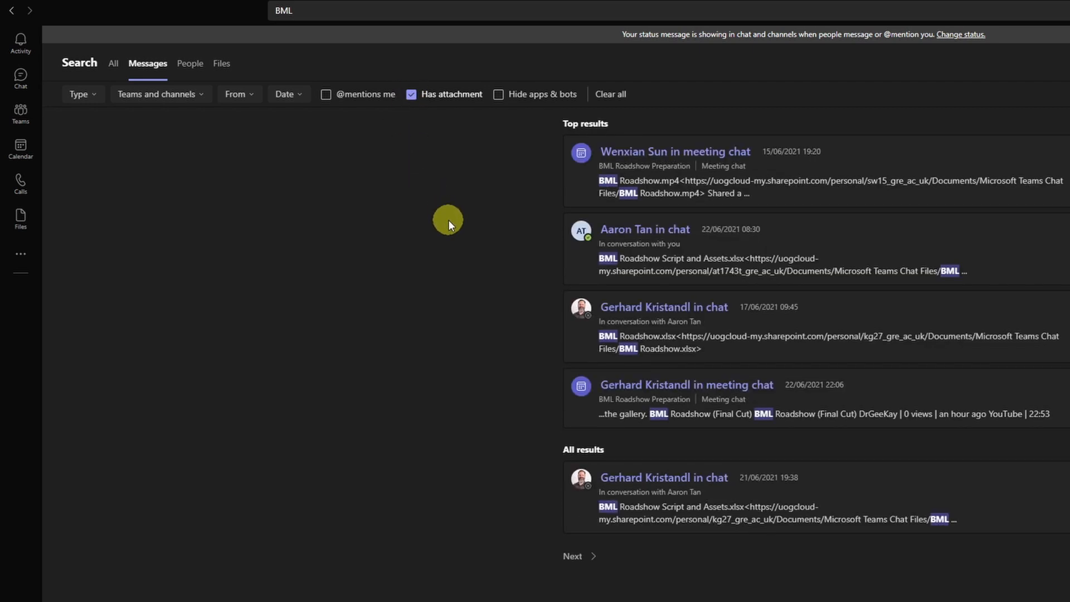
mouse_move(478, 202)
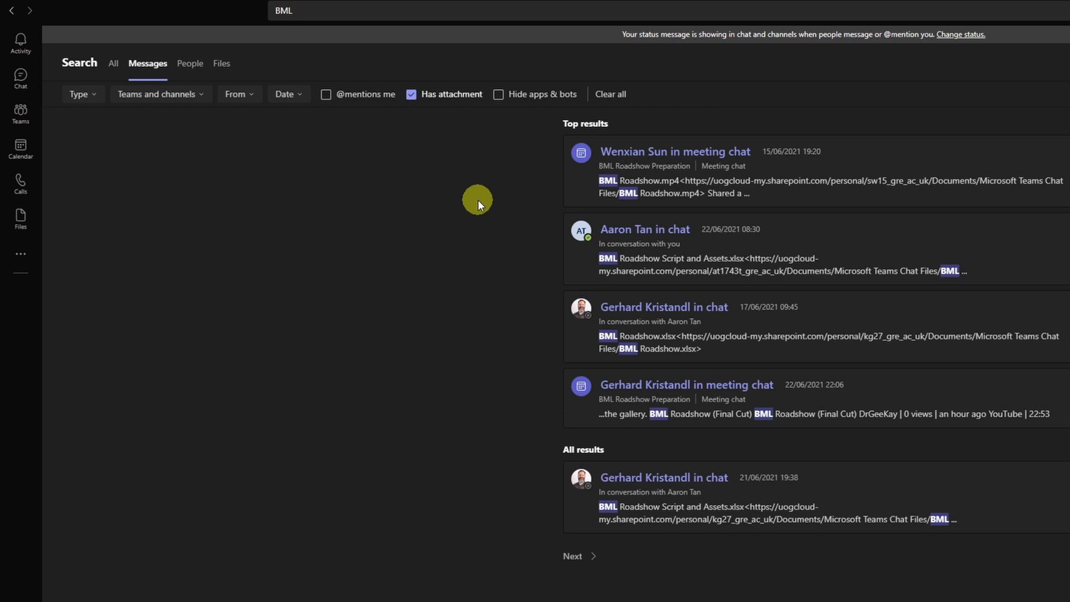
mouse_move(521, 182)
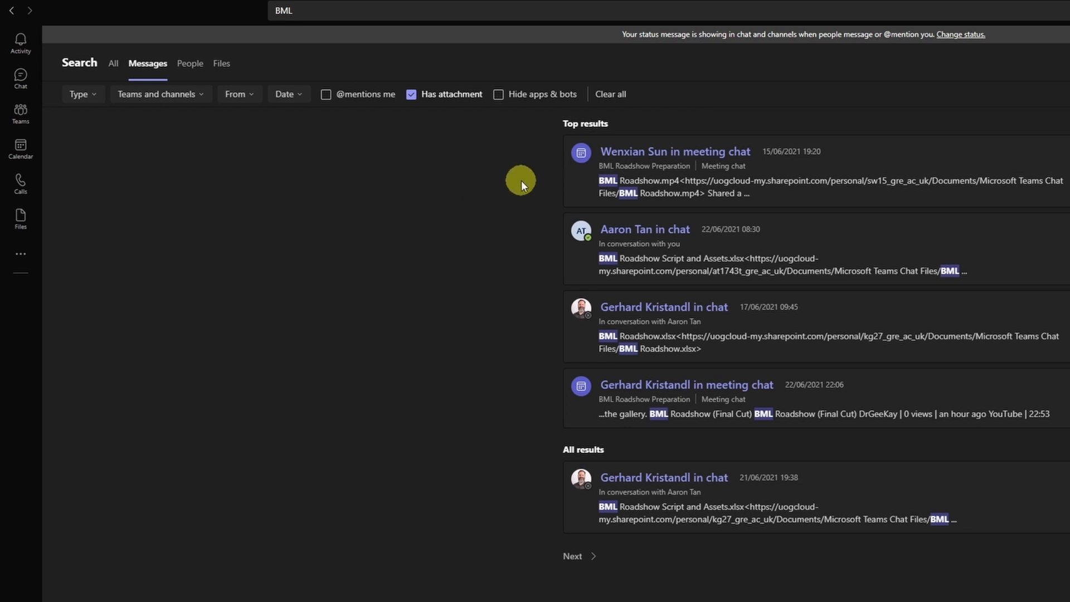
- Clear Has attachment, then toggle Hide apps & bots on and off for unfiltered results
click(410, 94)
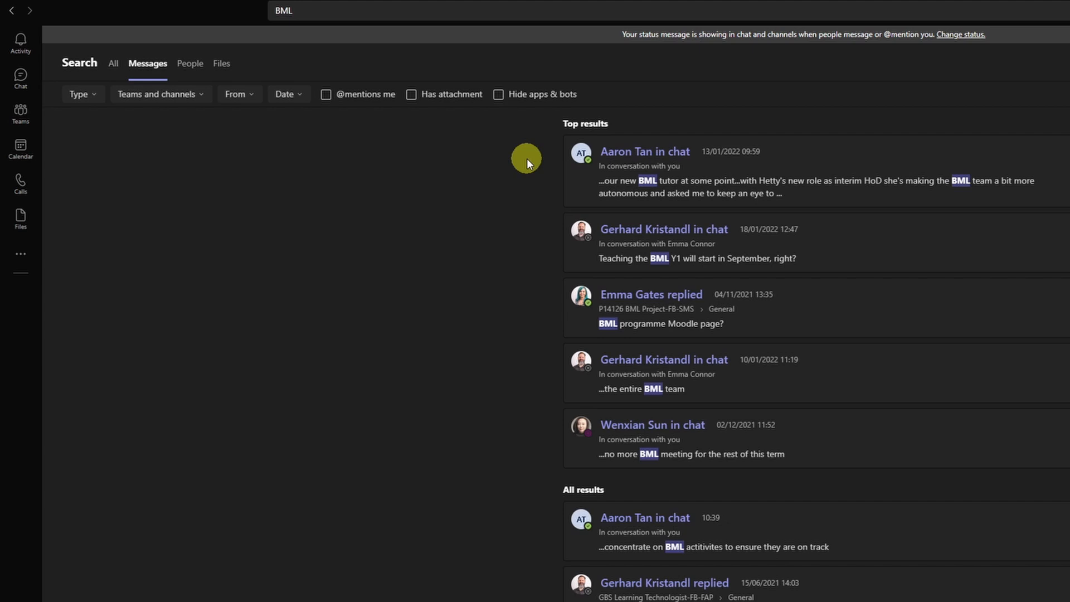
mouse_move(499, 118)
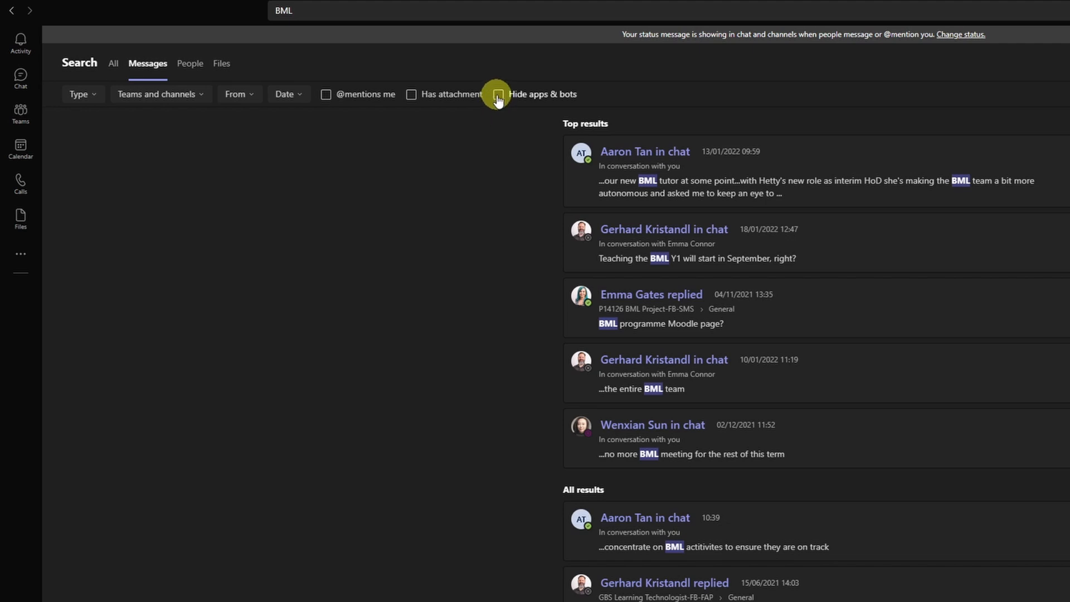
click(497, 94)
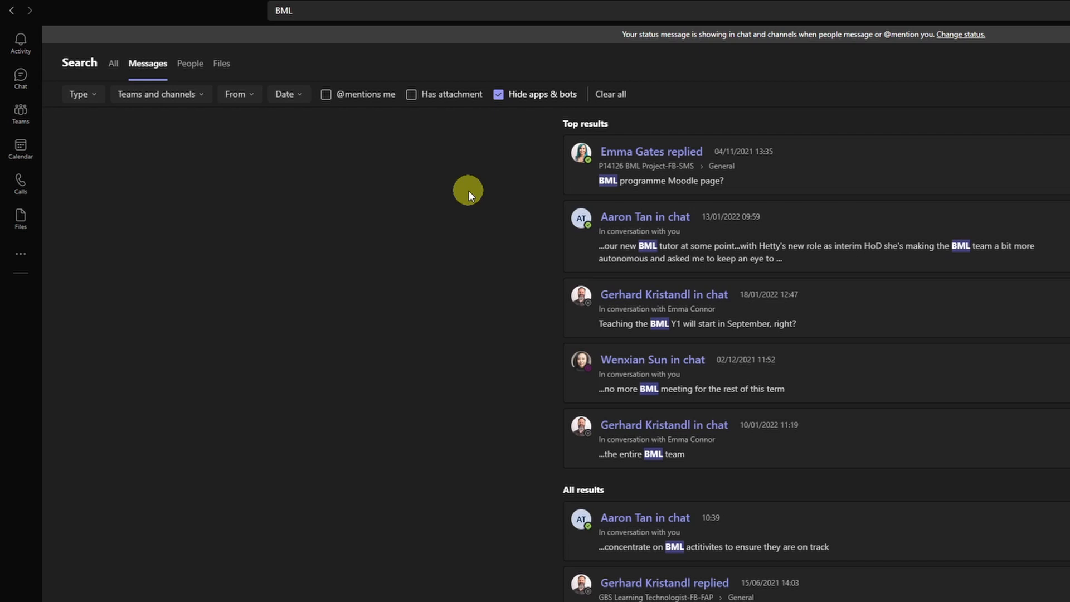
click(498, 94)
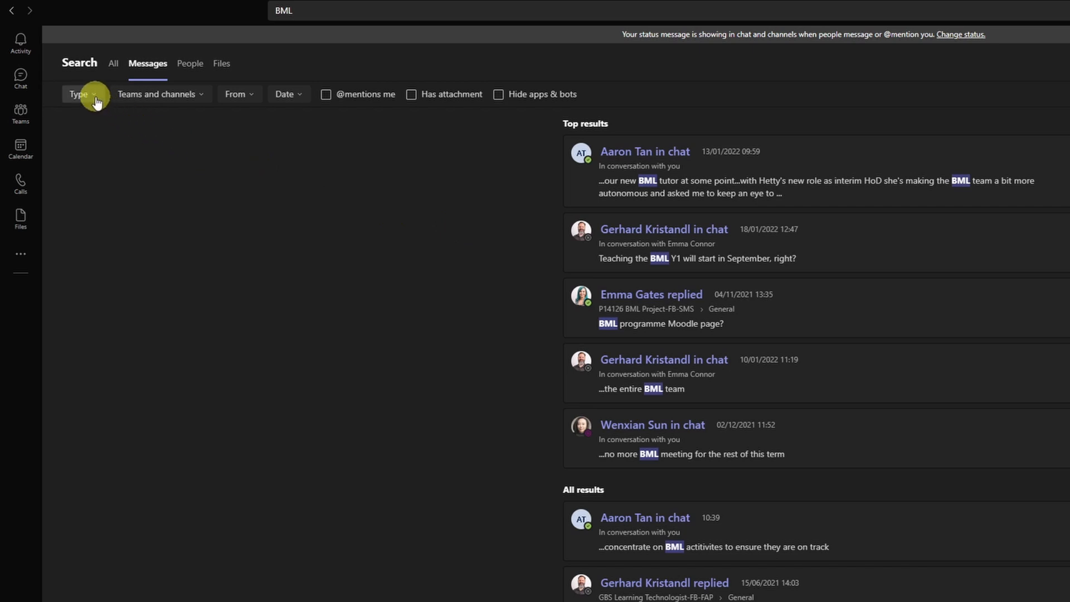
- Filter BML messages to Channel type from Gerhard Kristandl, toggling Has attachment on and off
click(78, 94)
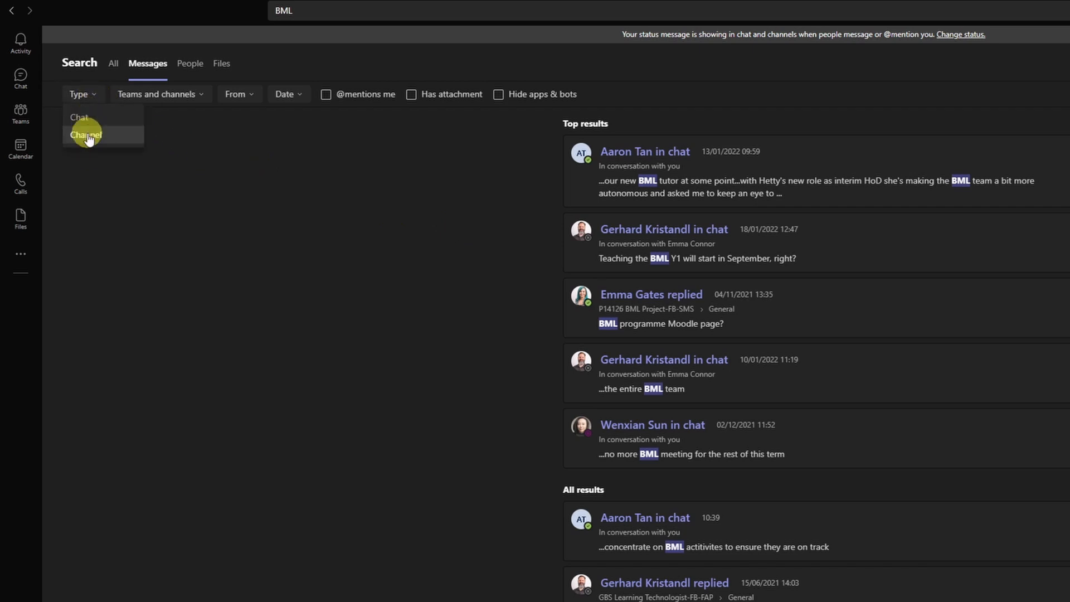
click(86, 135)
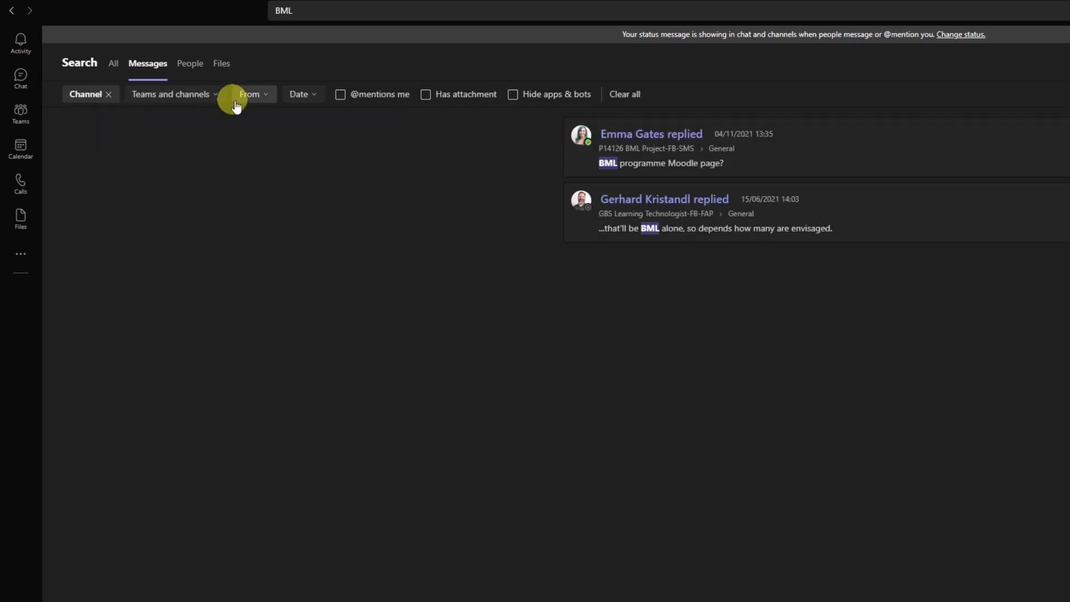
click(249, 94)
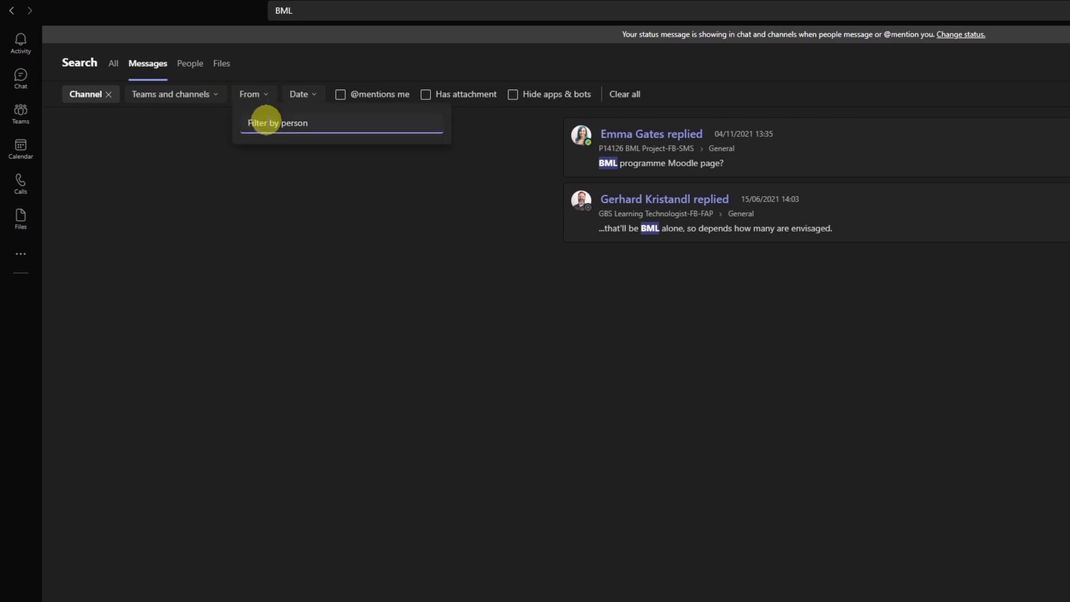
text(Gerhard)
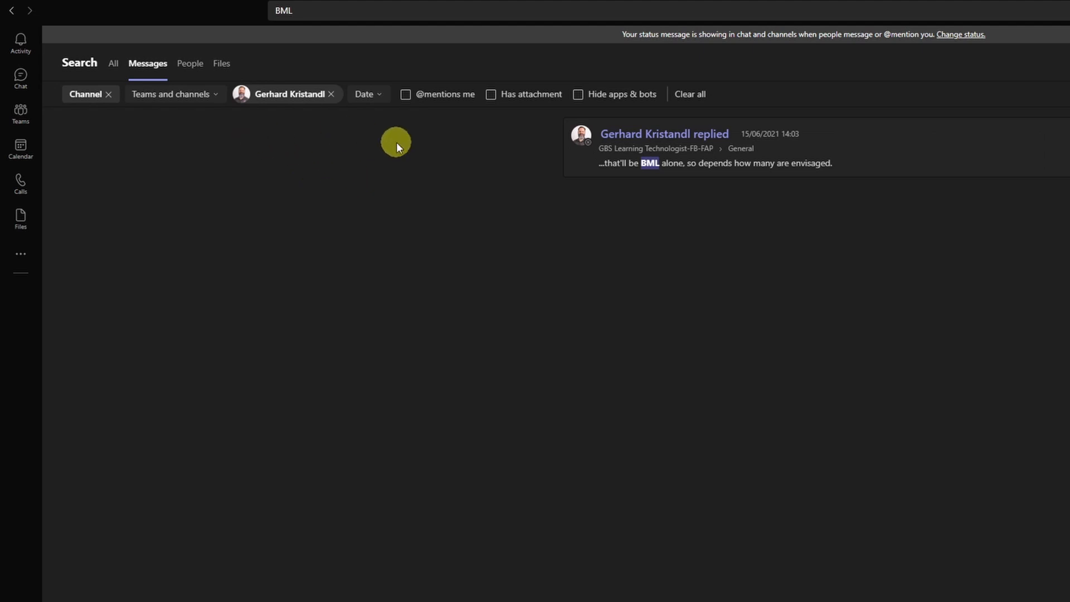
mouse_move(523, 169)
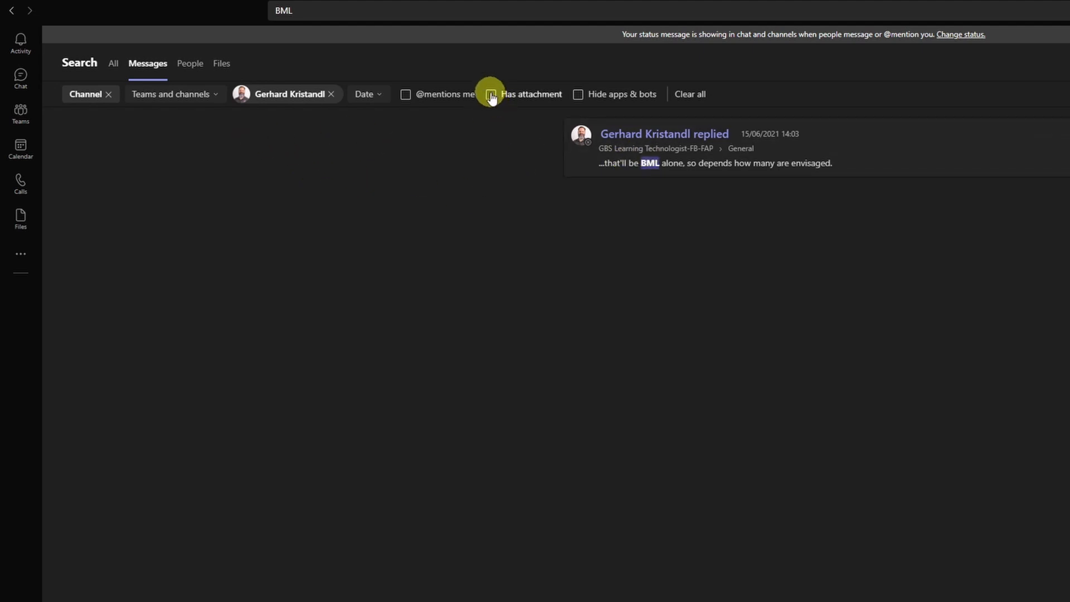
click(491, 94)
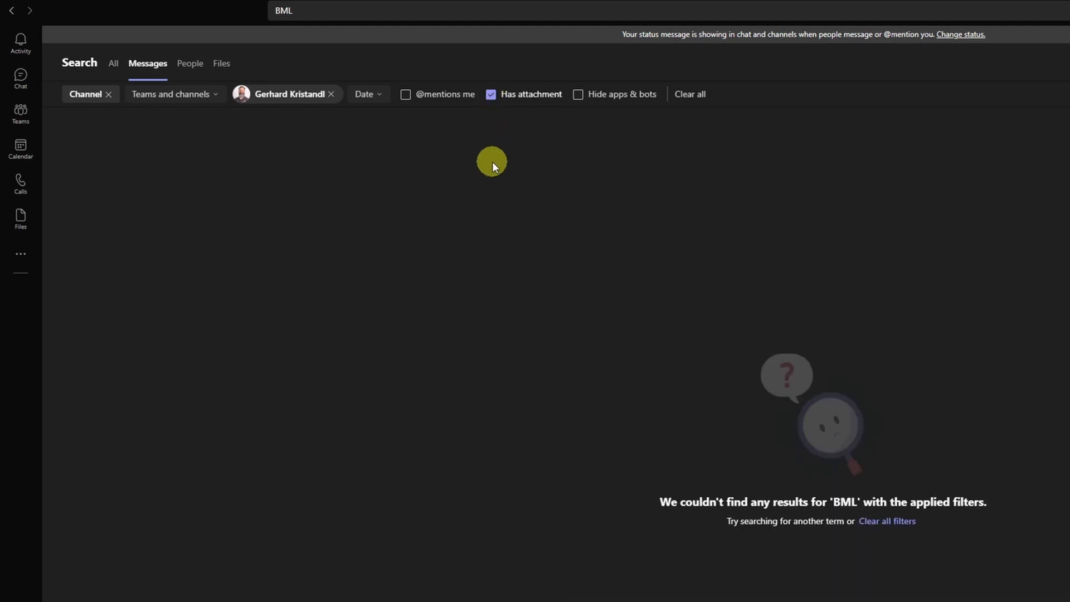
click(491, 94)
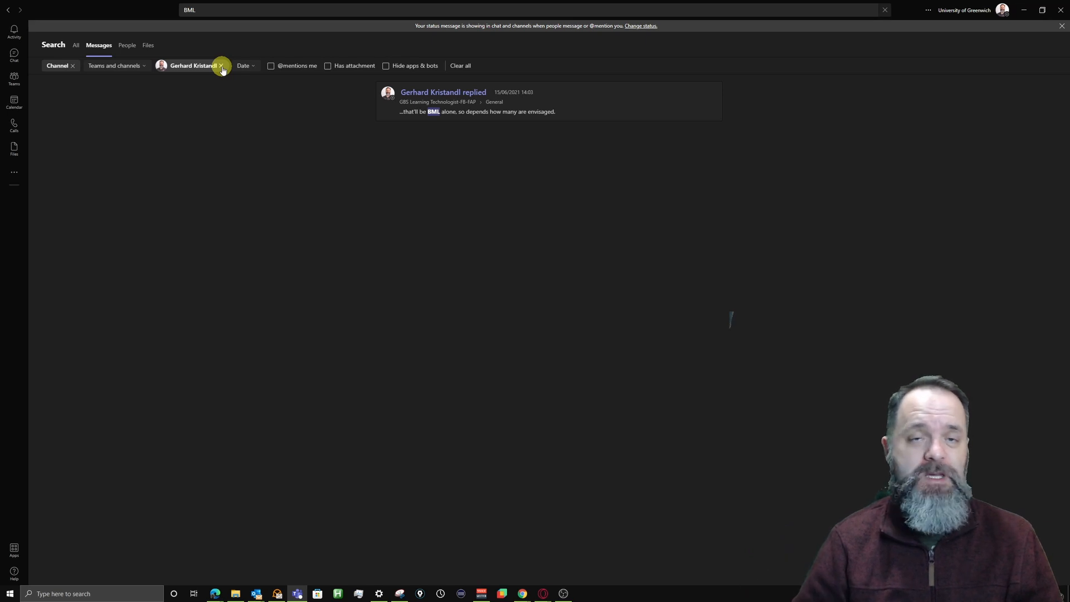
mouse_move(460, 66)
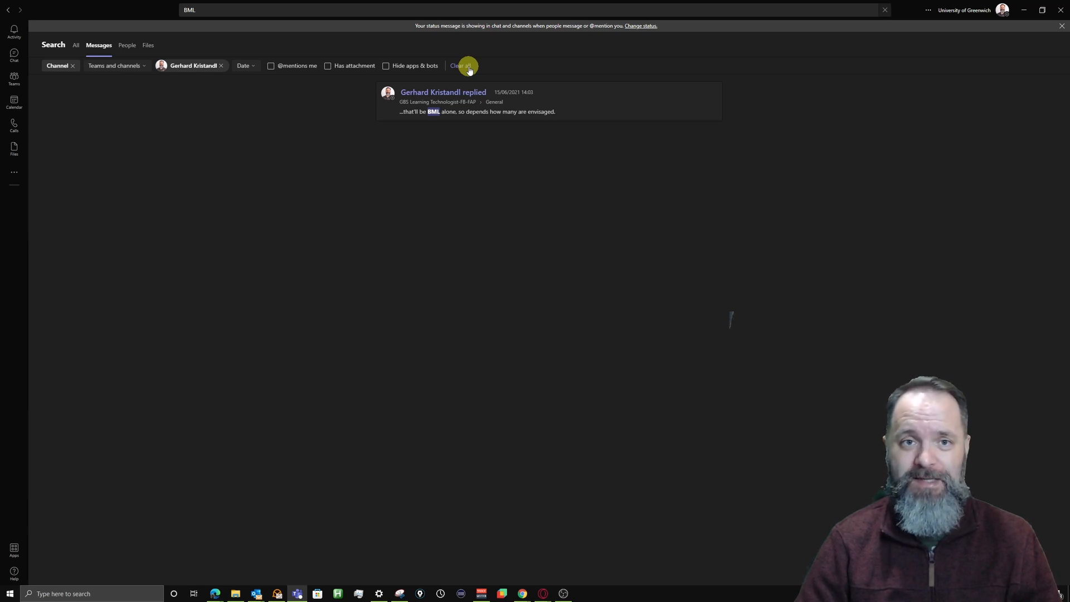
- Clear all message filters and switch the BML search to the Files results
click(190, 63)
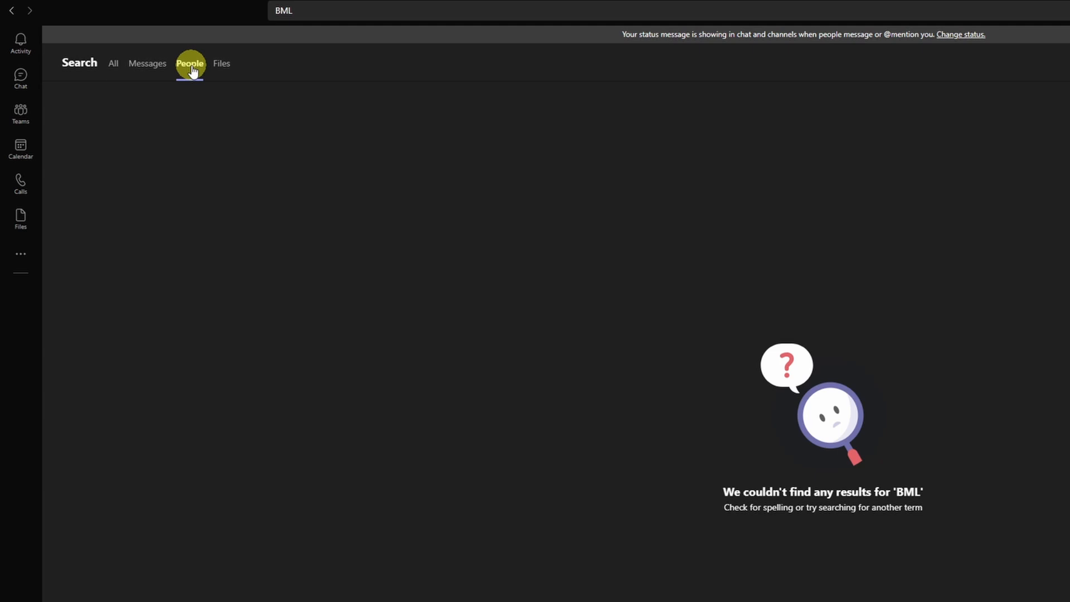
mouse_move(221, 63)
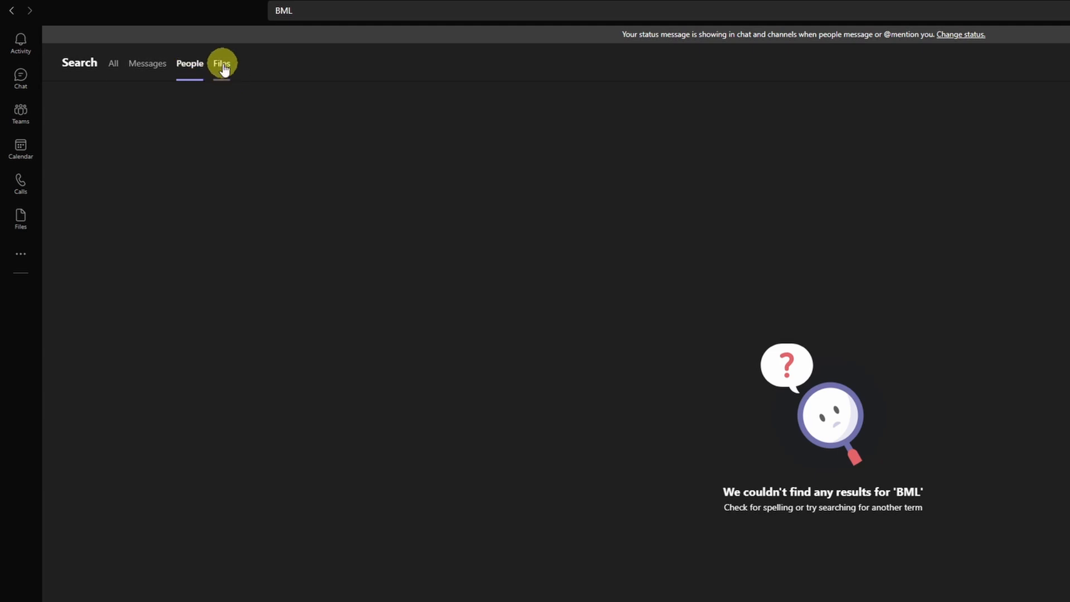
click(221, 62)
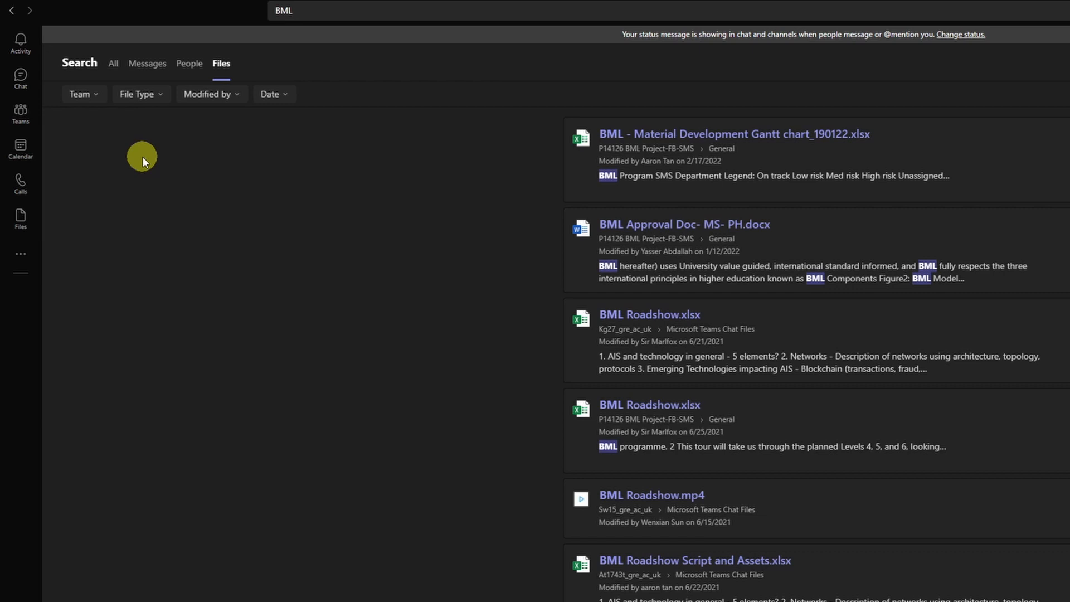
mouse_move(458, 170)
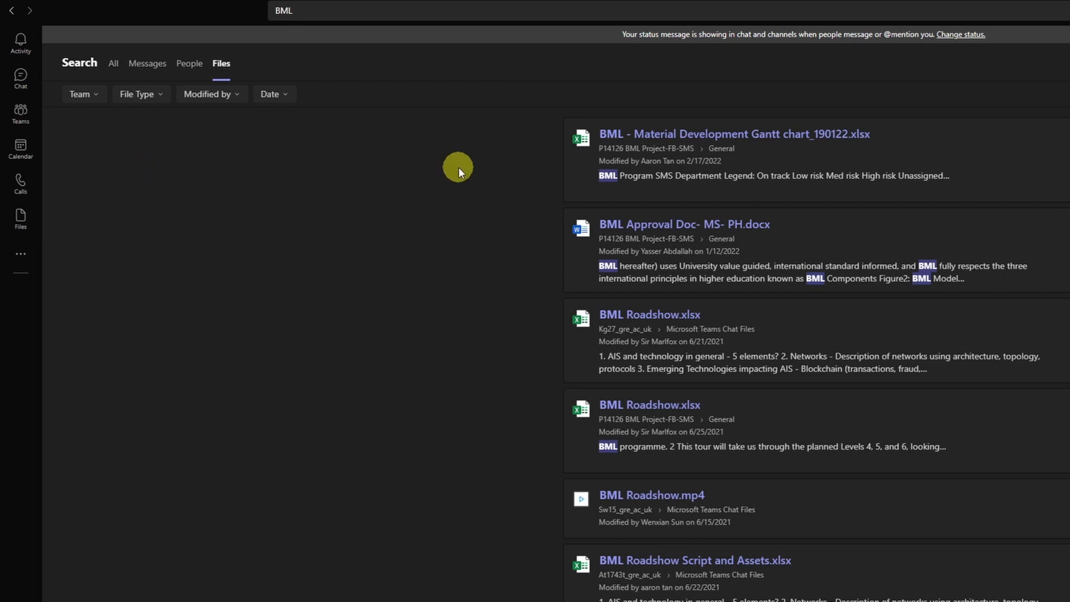
- Filter BML file results to the P14126 BML Project-FB-SMS team and Excel file type
click(79, 94)
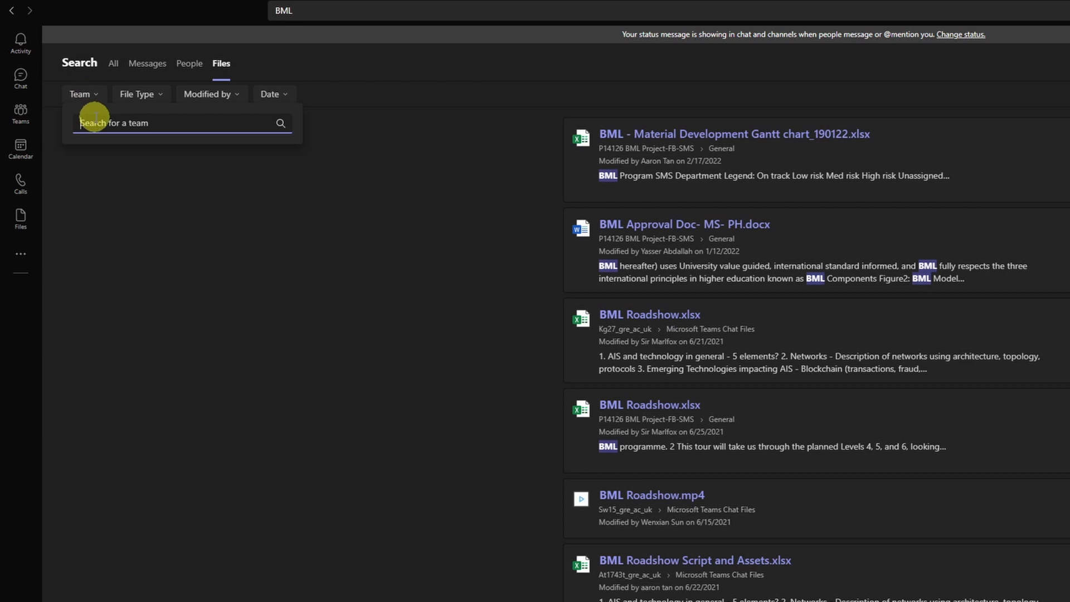
text(BML)
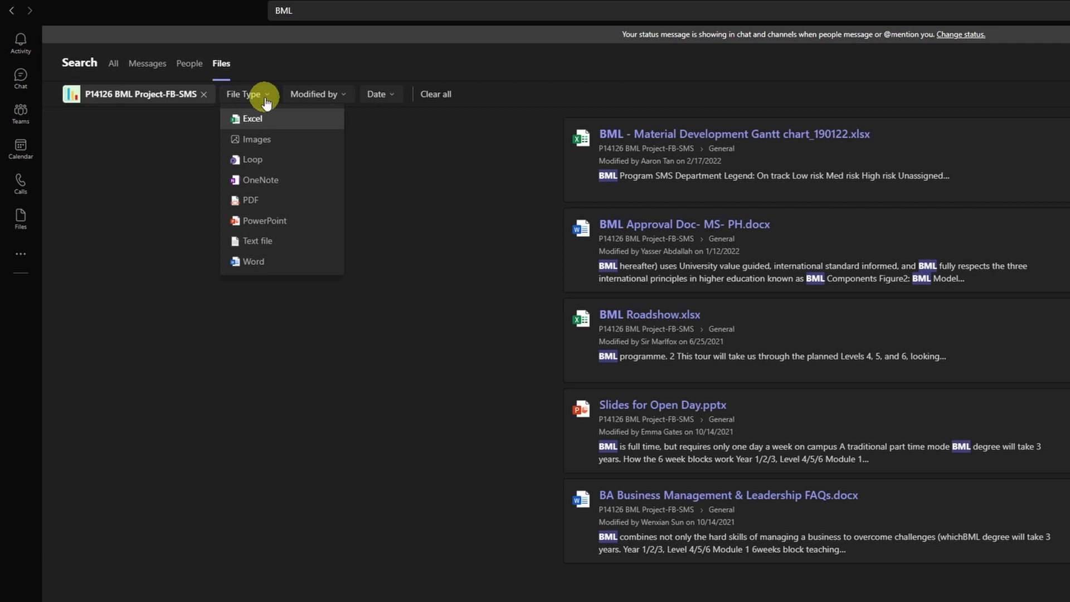
mouse_move(258, 118)
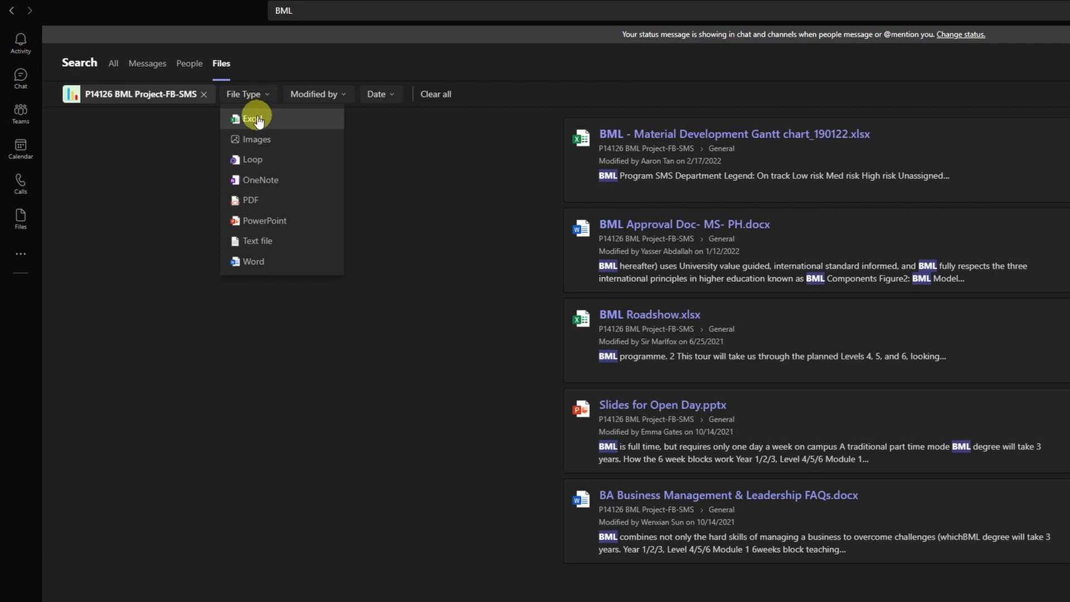
mouse_move(277, 159)
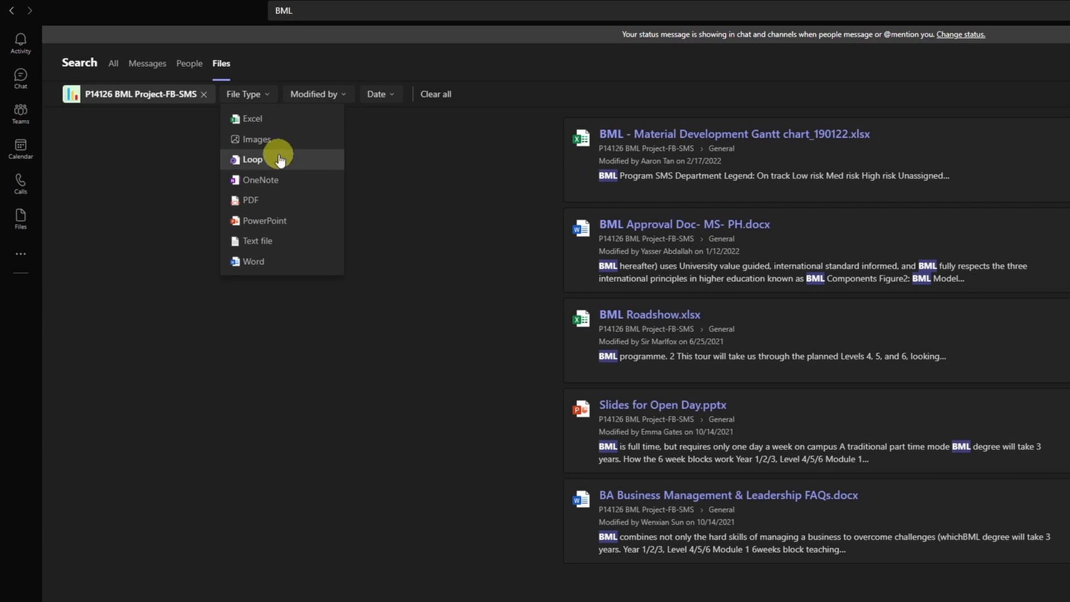
mouse_move(268, 180)
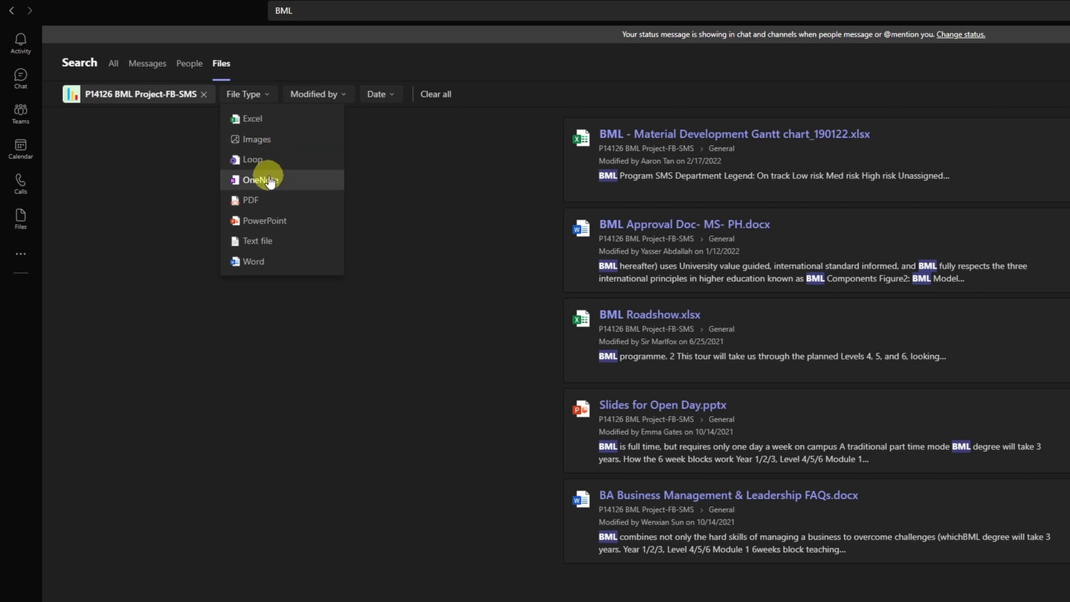
mouse_move(274, 244)
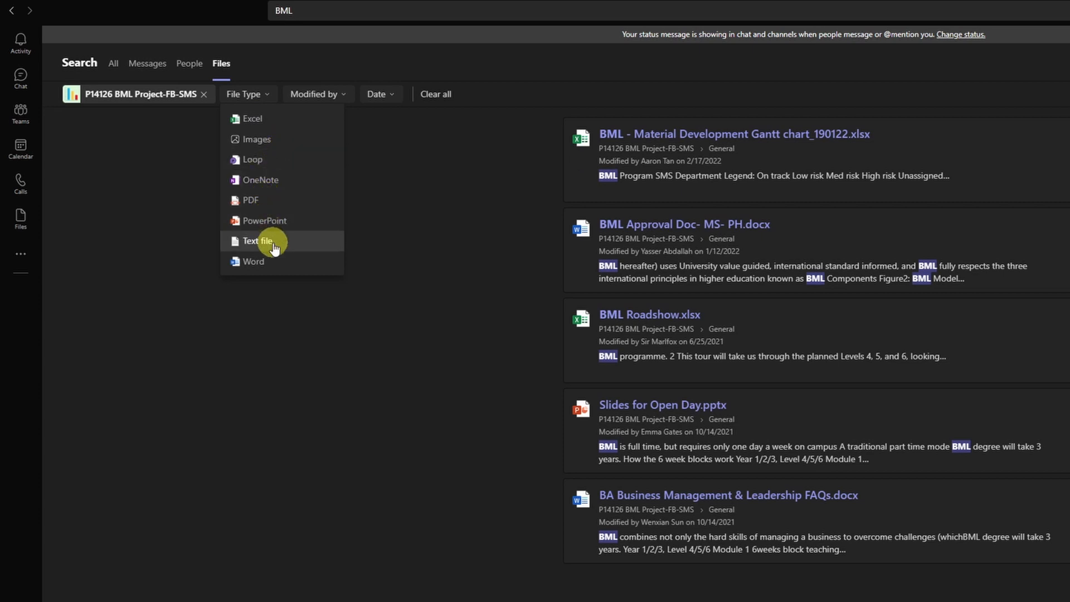
mouse_move(280, 179)
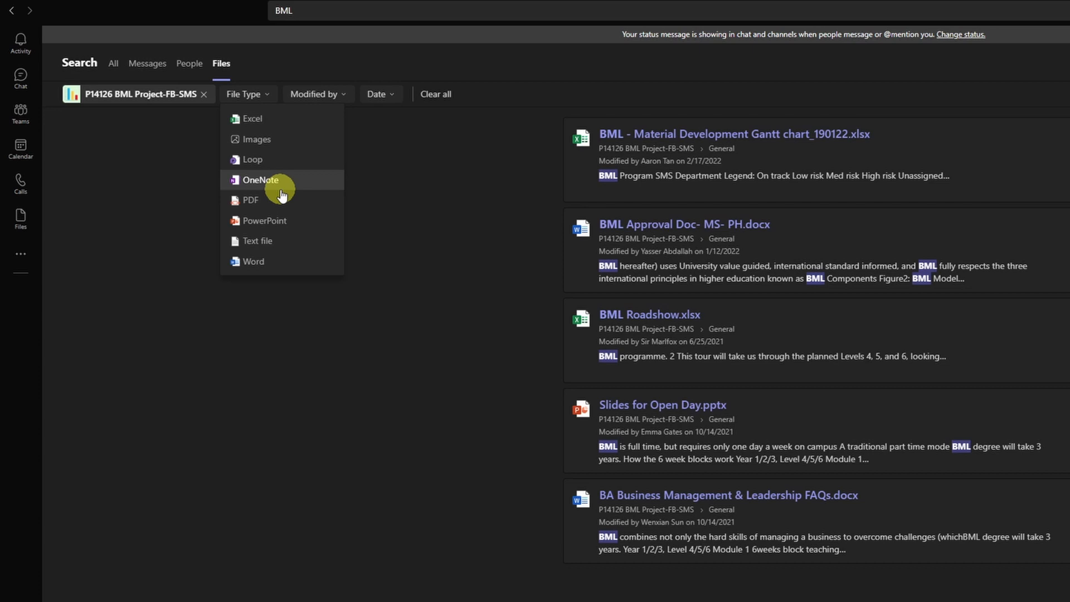
click(252, 118)
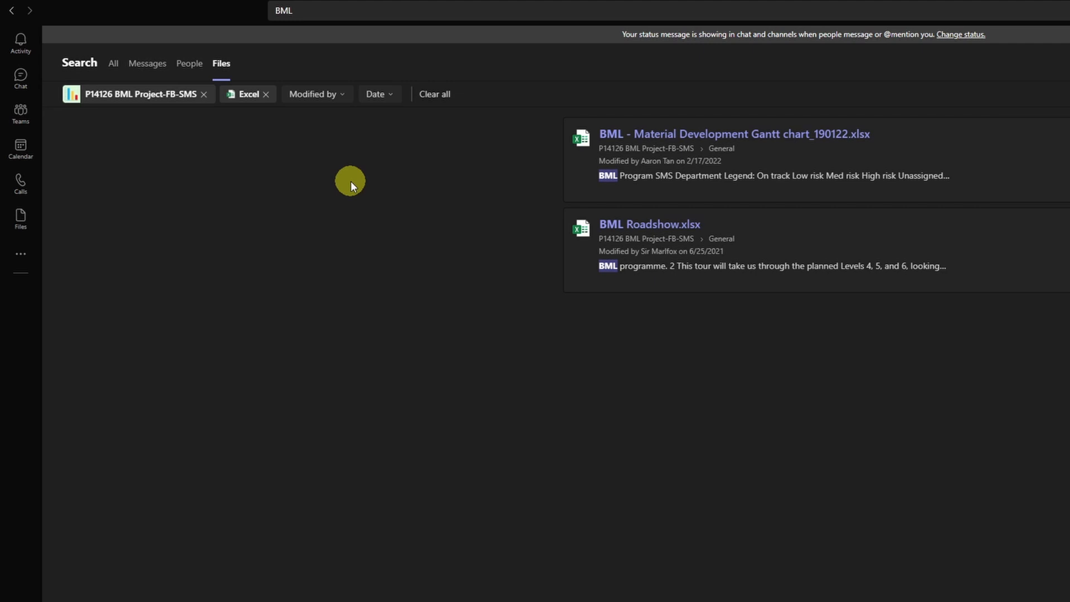
mouse_move(314, 94)
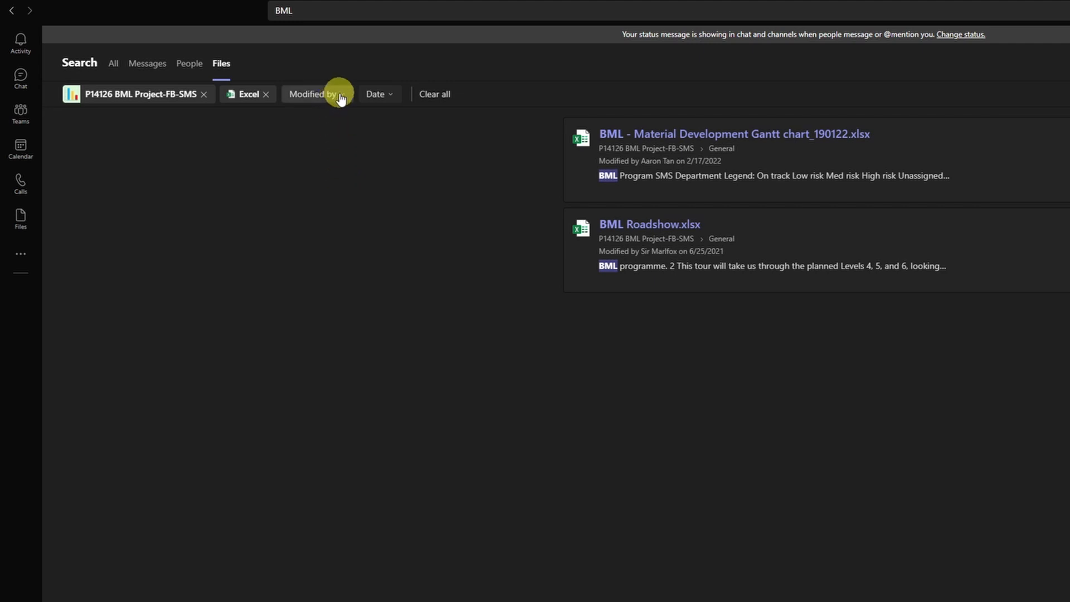
click(313, 93)
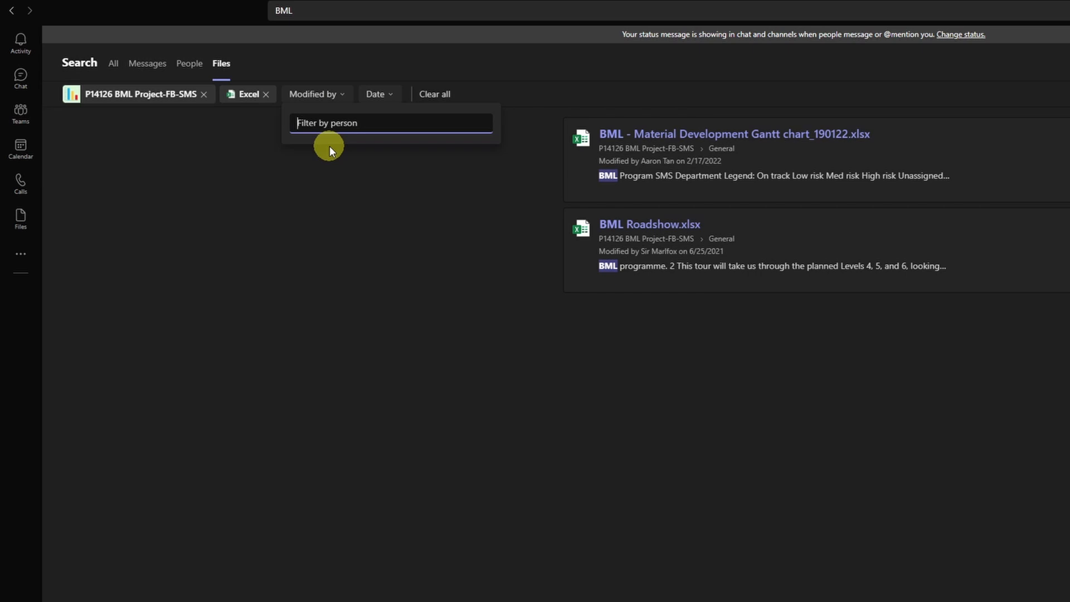
text(Aaron)
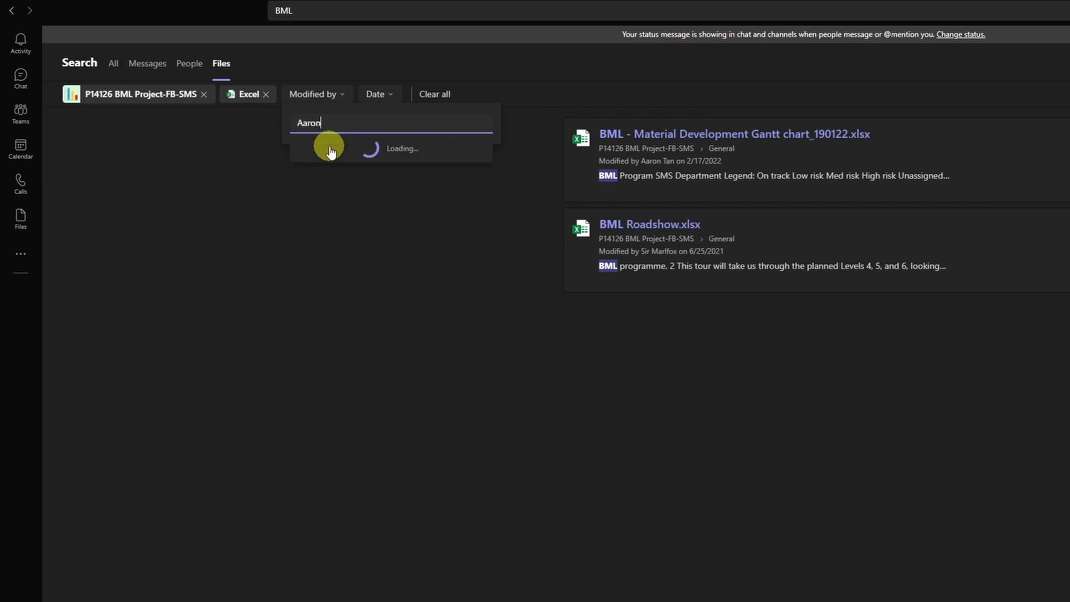
click(331, 149)
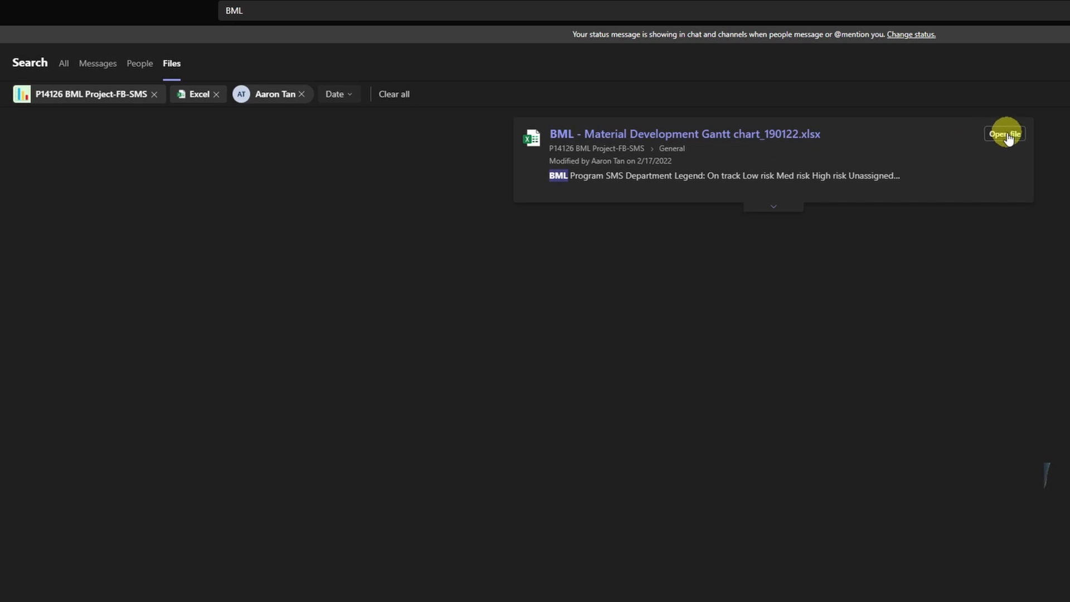
mouse_move(621, 134)
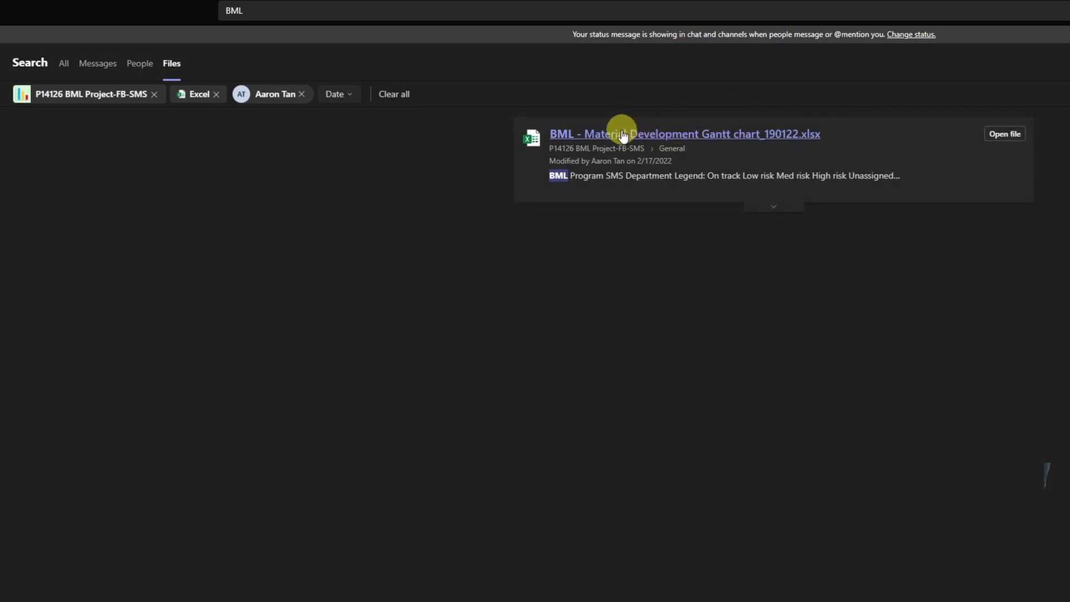
mouse_move(611, 139)
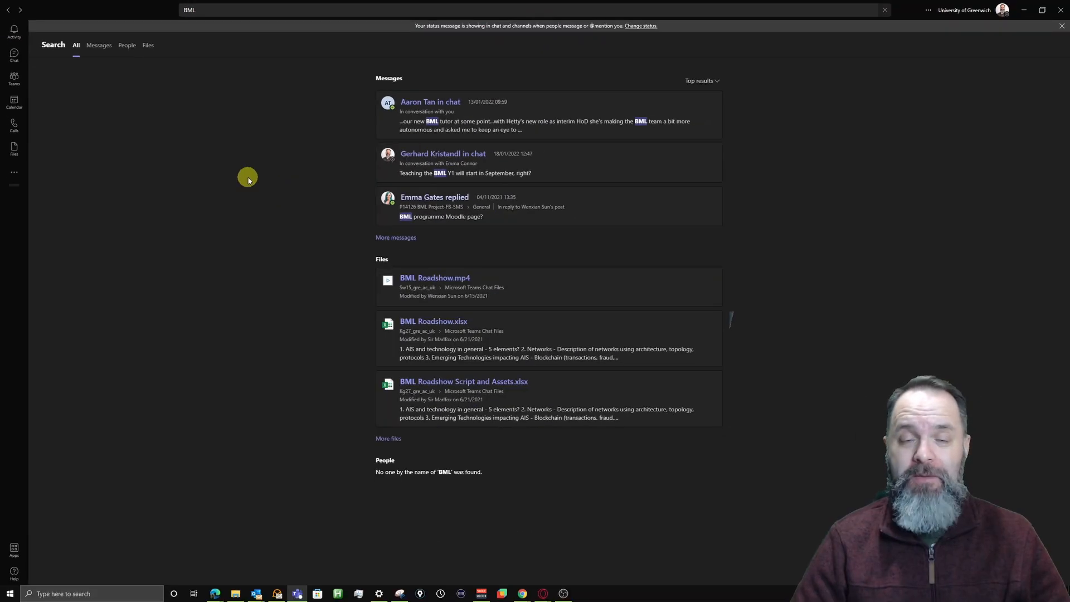
mouse_move(206, 152)
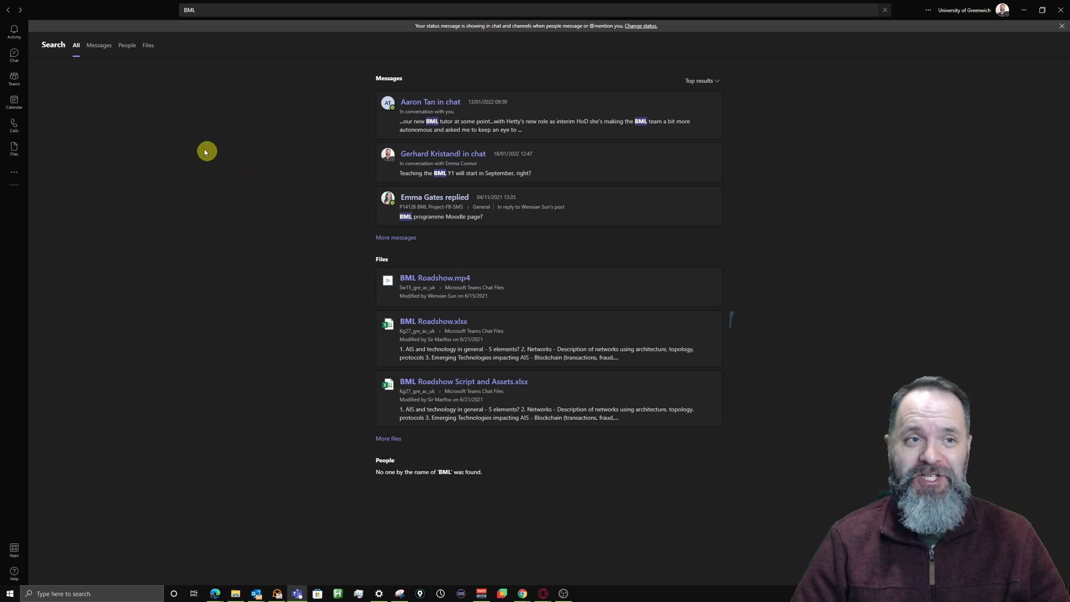
mouse_move(334, 137)
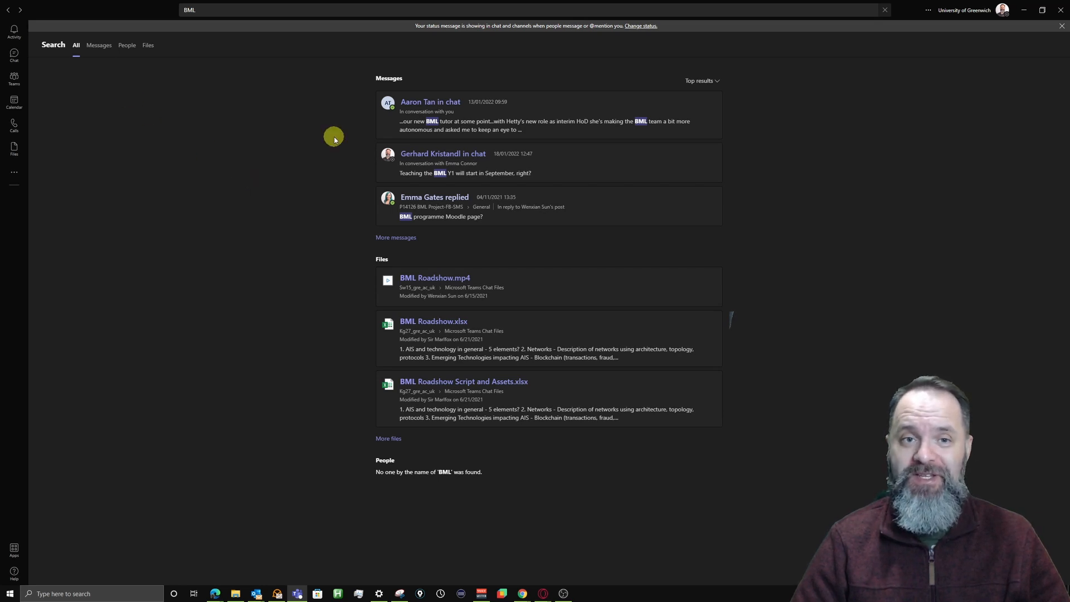
mouse_move(321, 146)
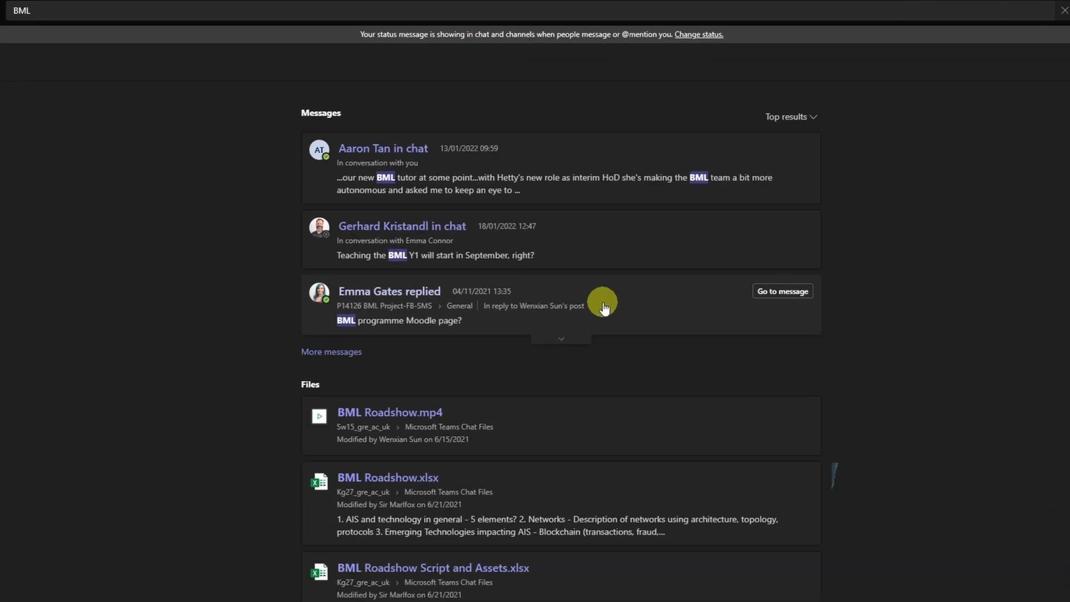
mouse_move(572, 342)
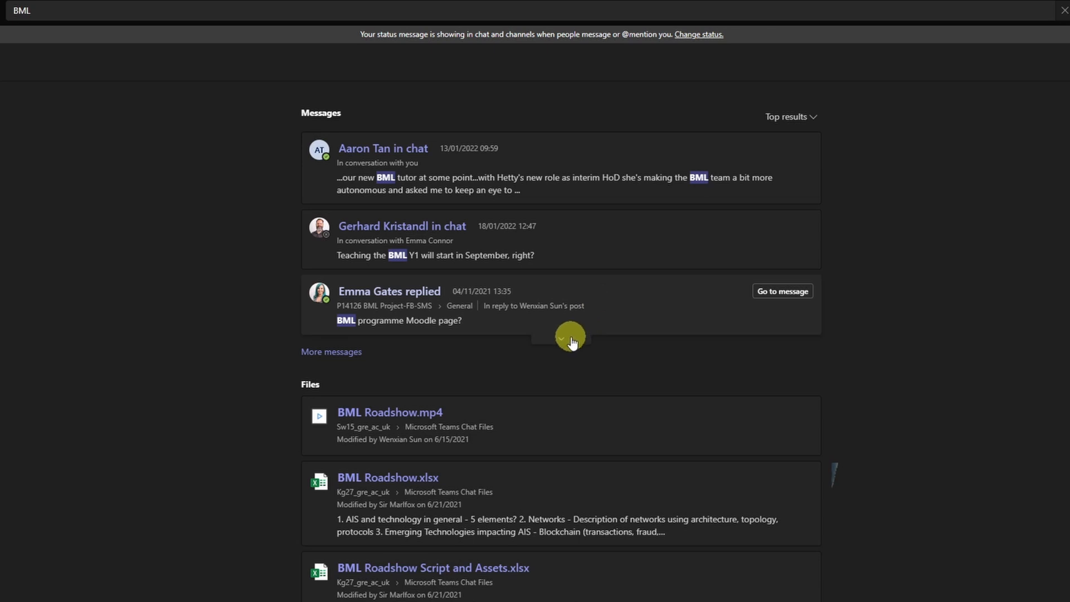
mouse_move(569, 339)
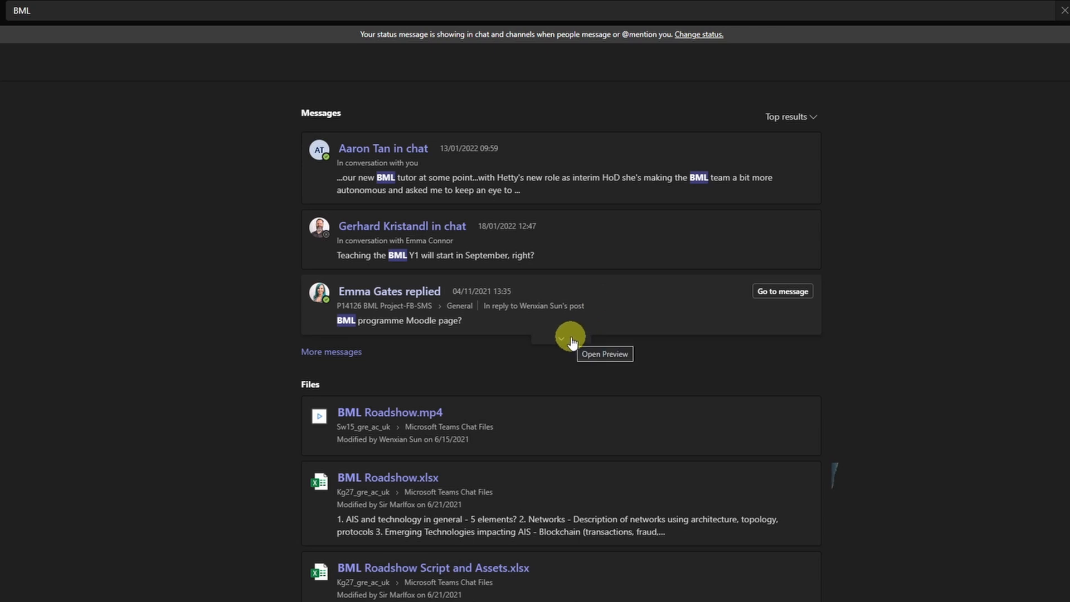
mouse_move(562, 339)
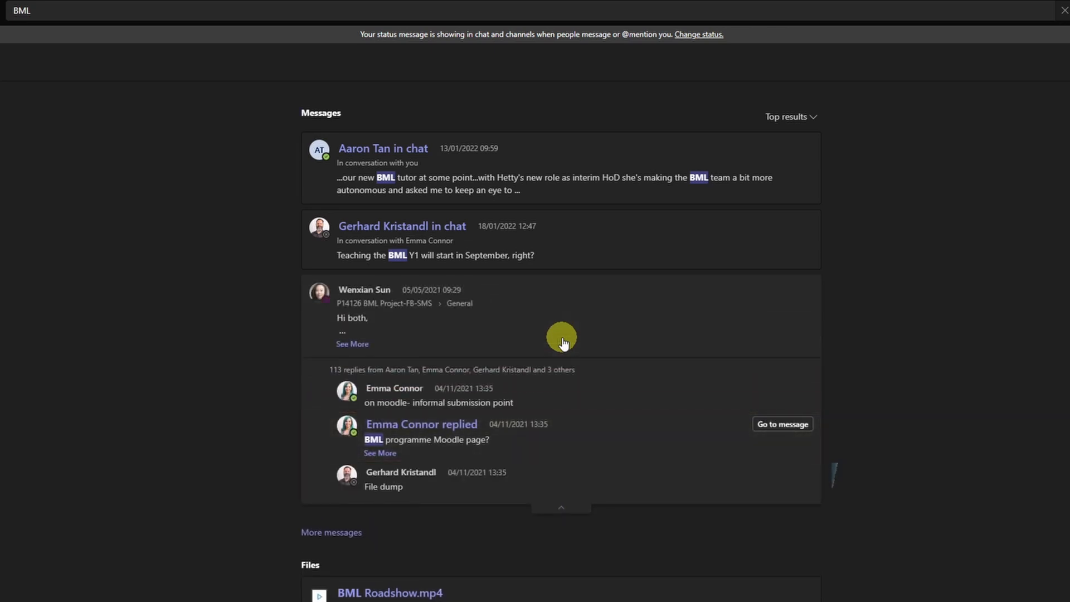
mouse_move(382, 434)
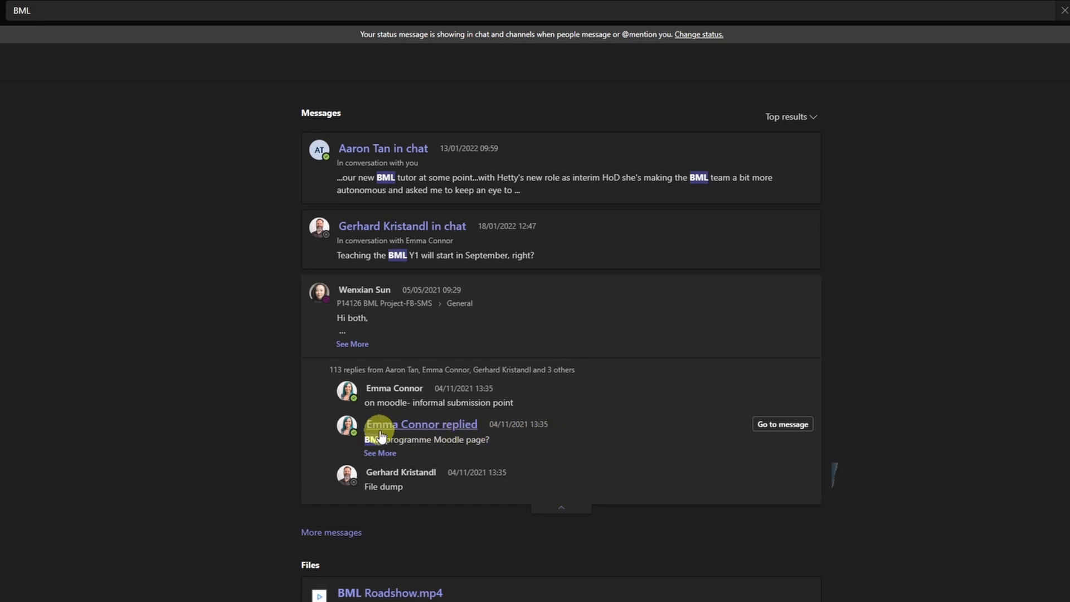
mouse_move(542, 438)
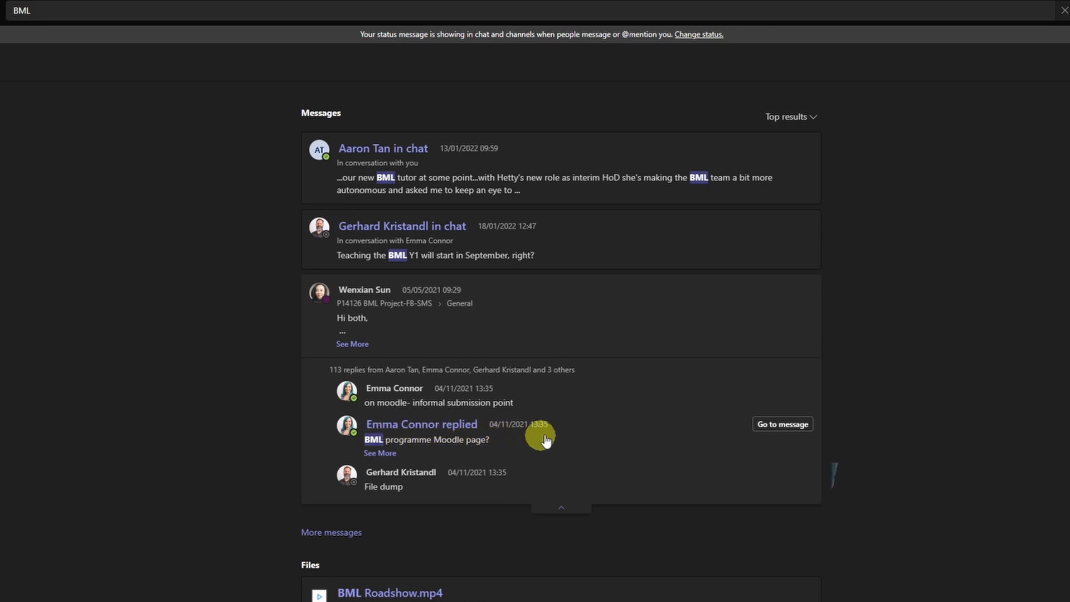
mouse_move(782, 423)
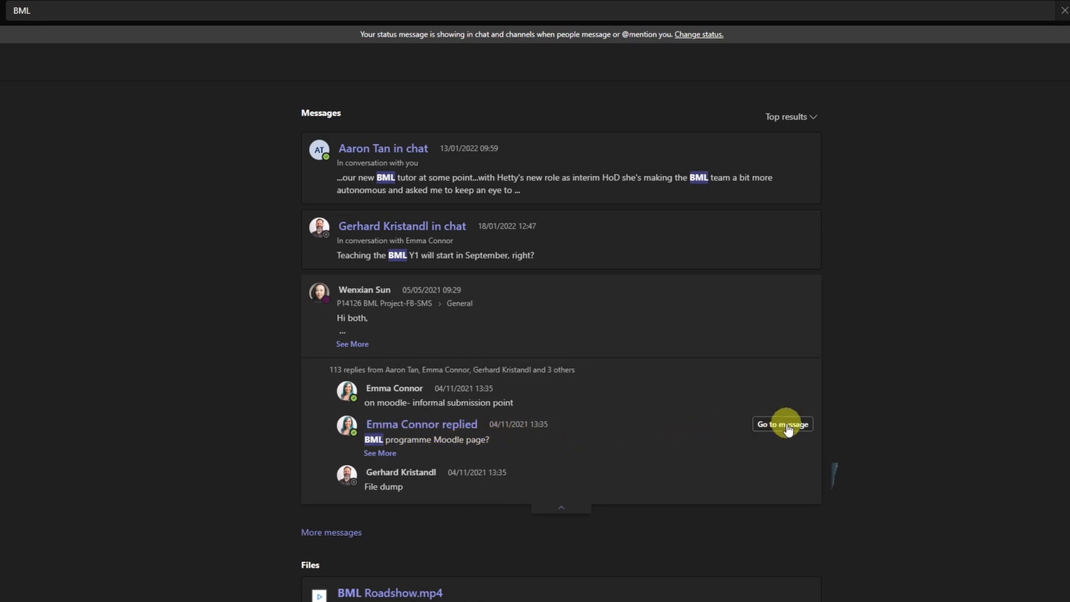
- Jump from the 'BML programme Moodle page?' reply to its full channel conversation
click(782, 423)
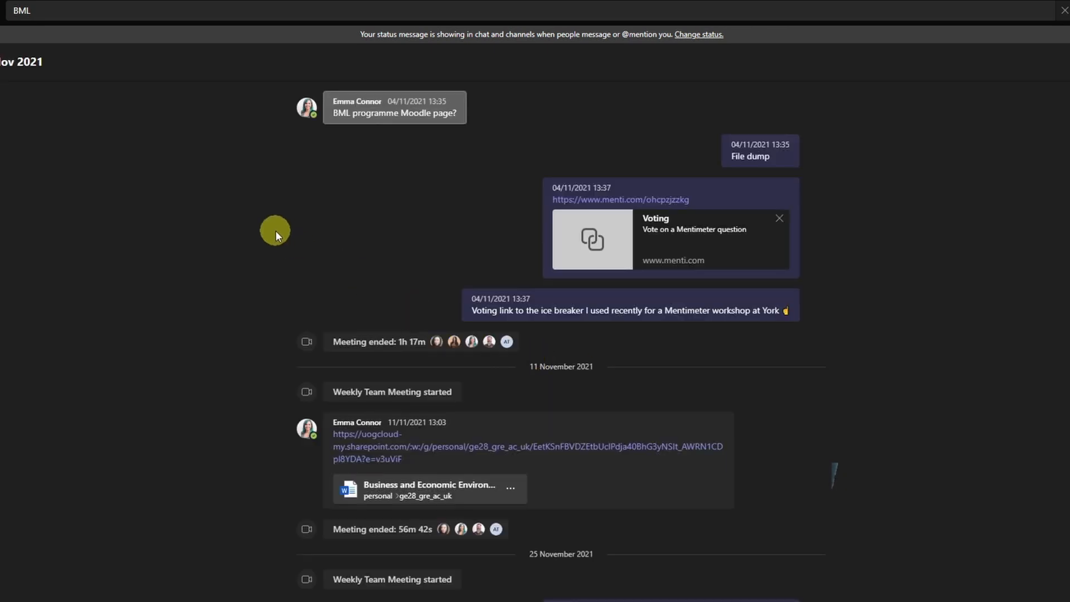